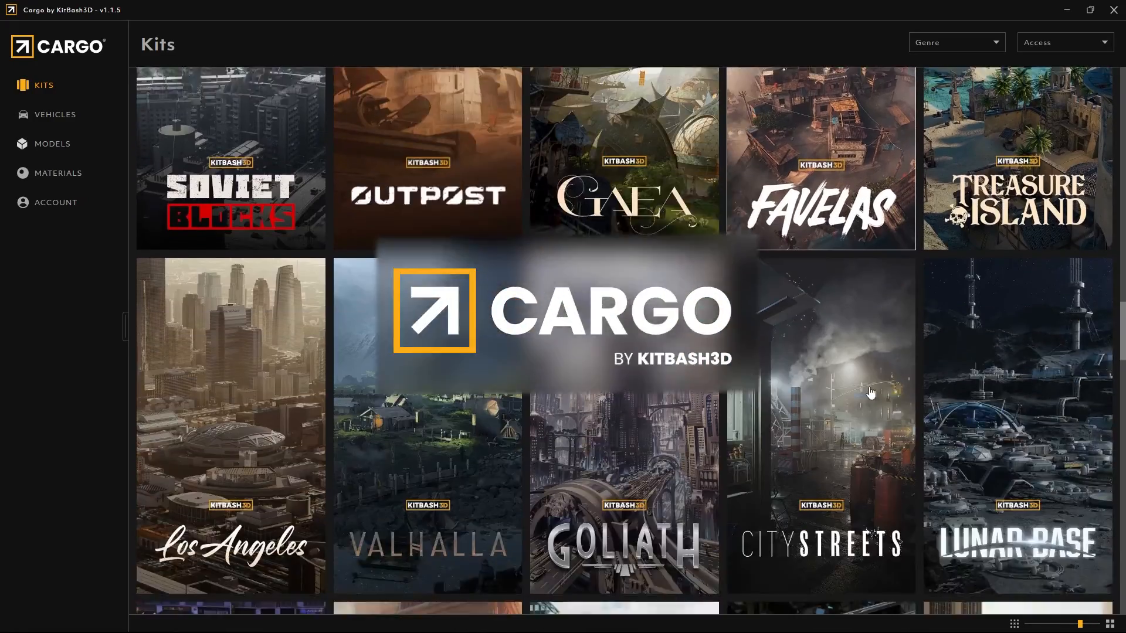
Browse back through the KitBash kit collections and return to the city scene.
scroll(down, 3)
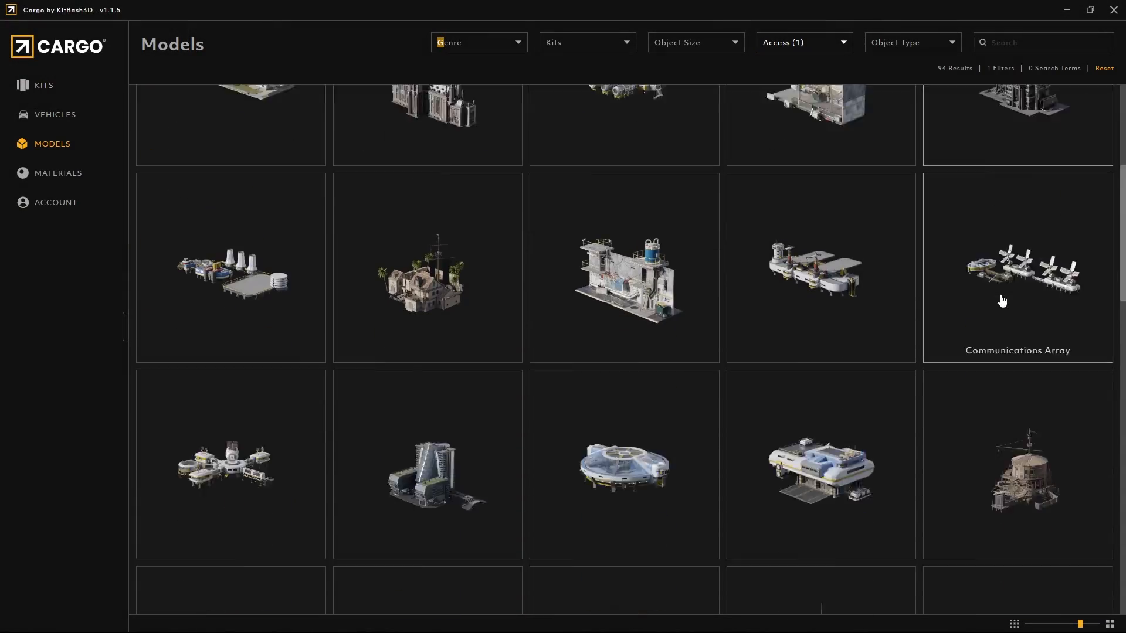
click(42, 85)
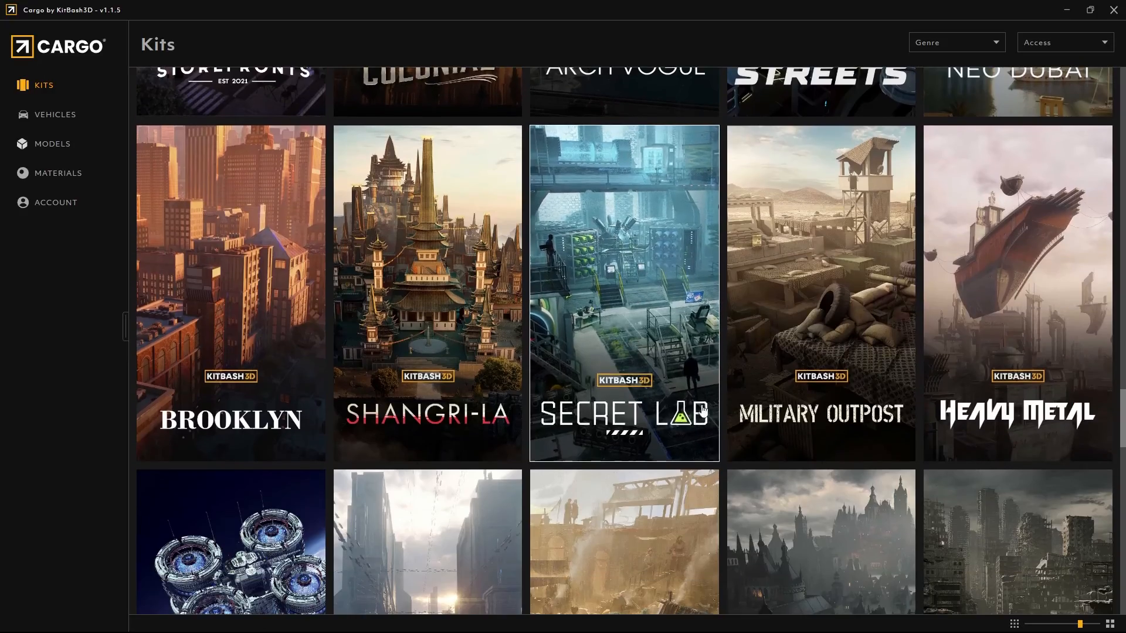
click(1016, 291)
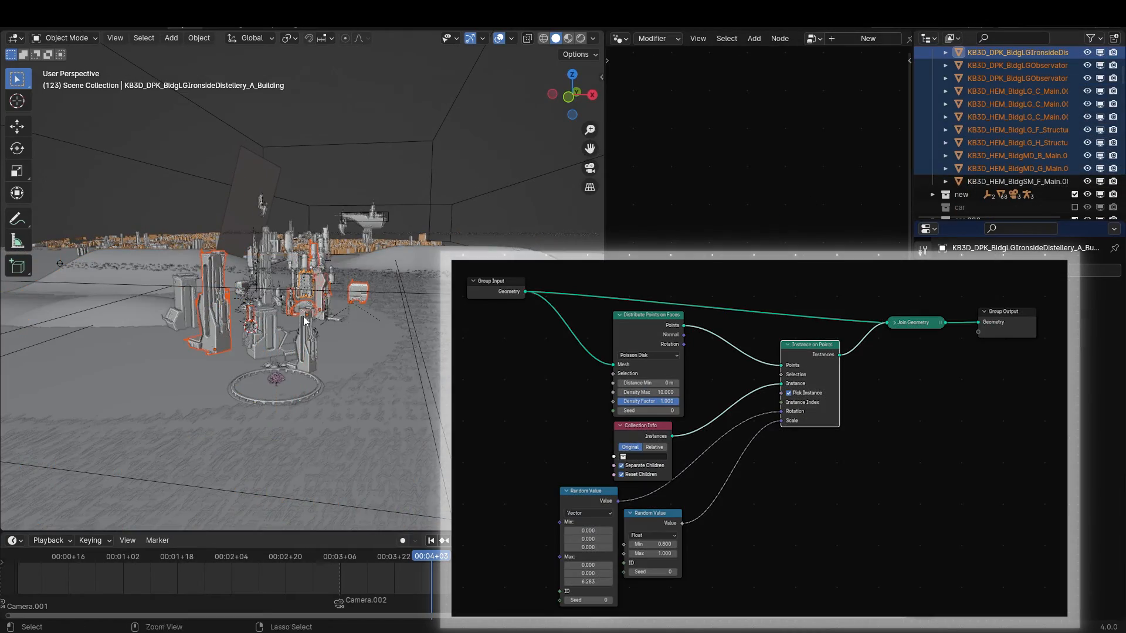
Isolate the building piece KB3D_HEM_BldgG_C_Main.003 in Local View.
click(1013, 116)
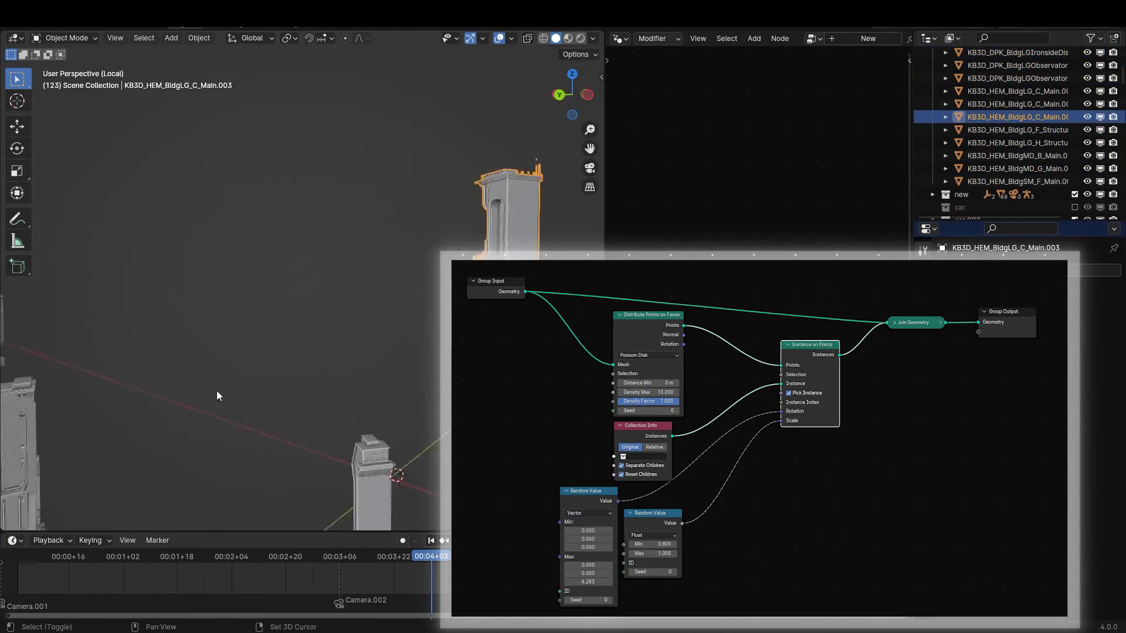
click(1012, 168)
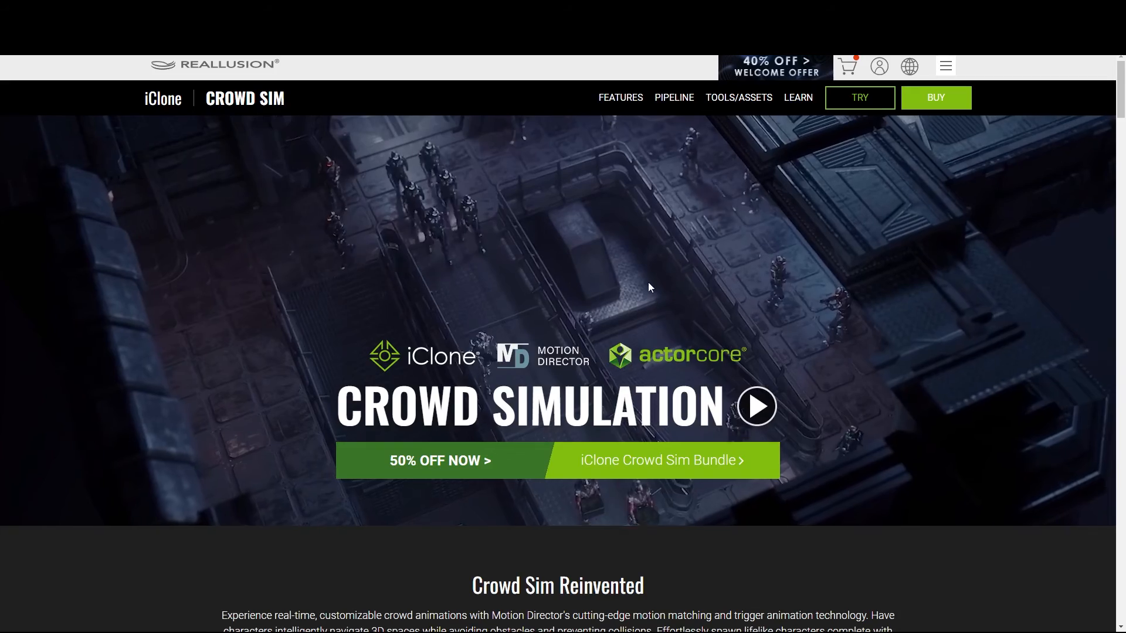
scroll(down, 3)
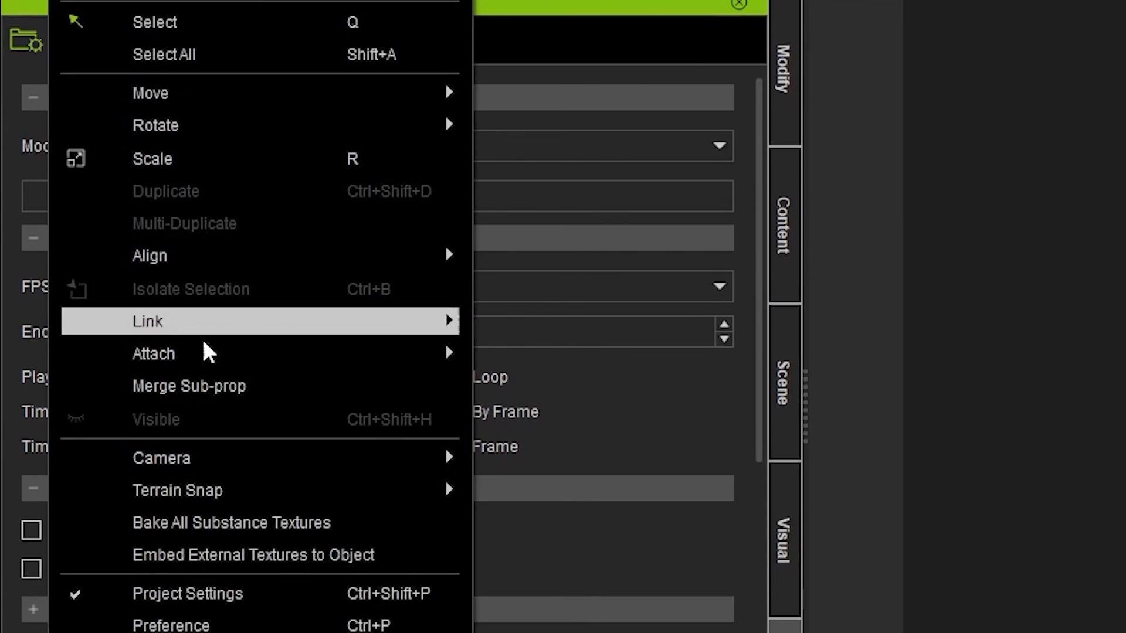
Set camera navigation to the Blender-2.8 preset in Preferences.
click(171, 624)
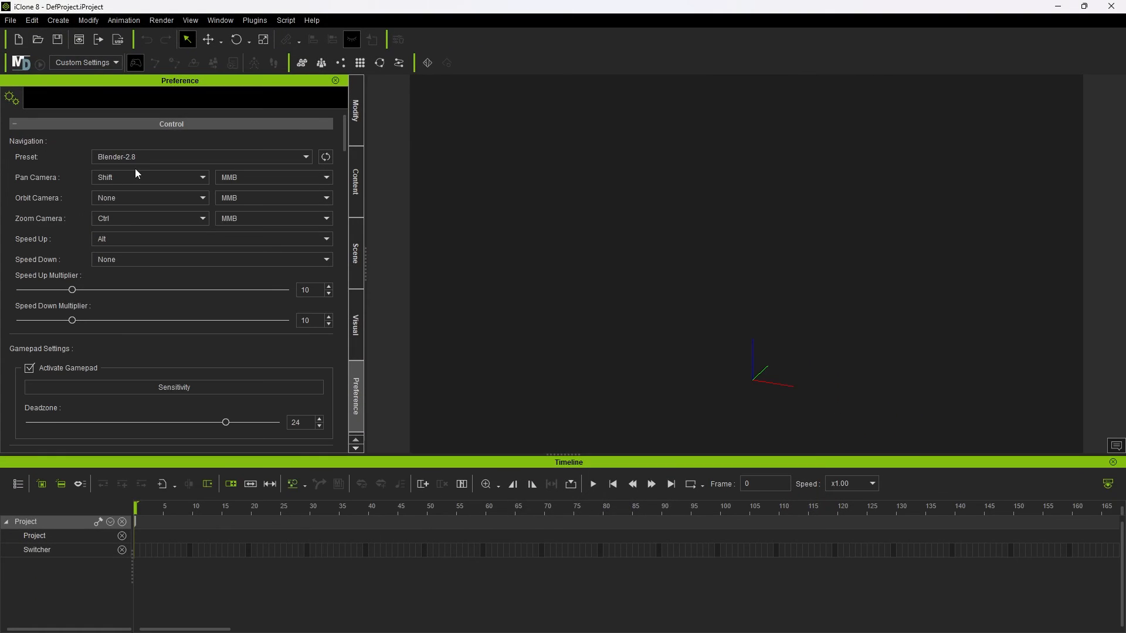
click(201, 156)
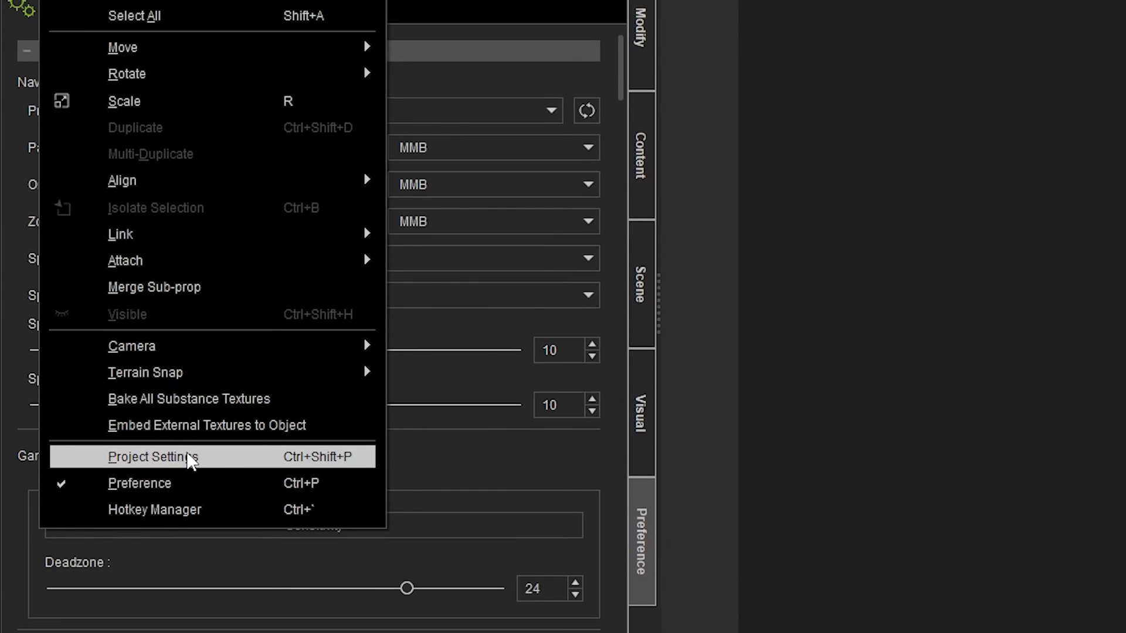
Set the project frame rate to 60 FPS in Project Settings.
click(153, 456)
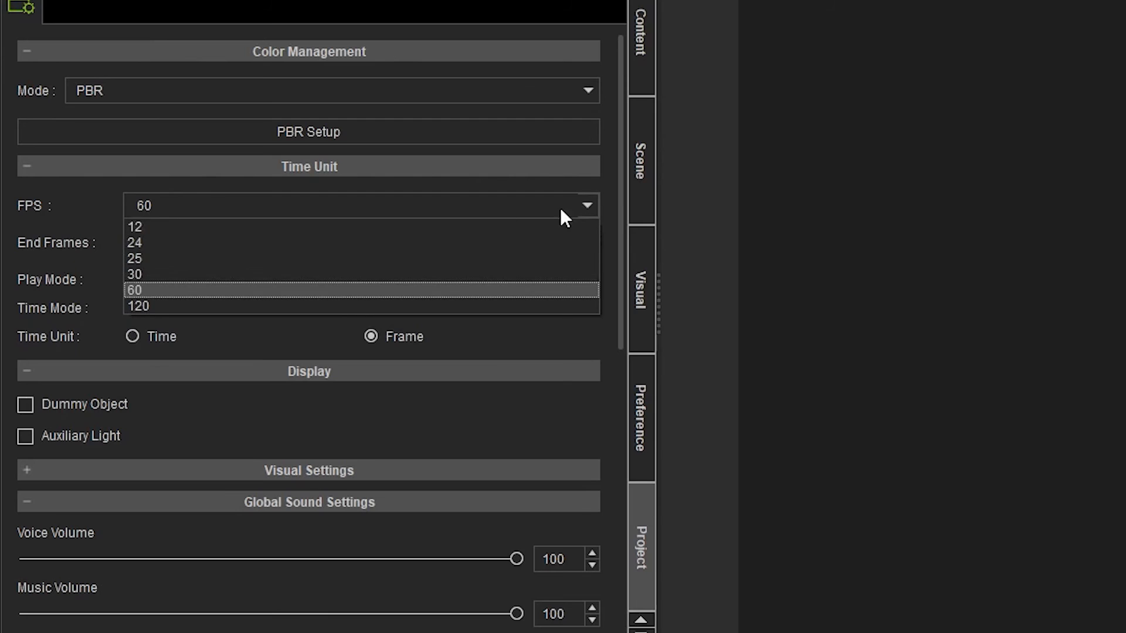
click(135, 243)
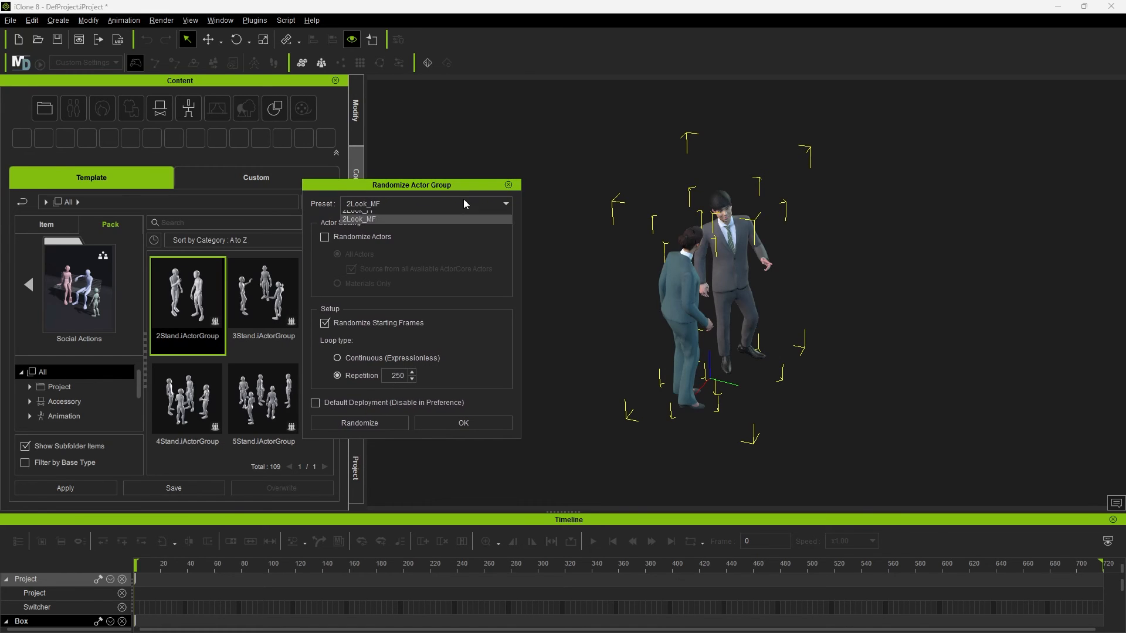
Randomize the two-person standing group with the 2Look_FF preset, random actors and materials-only outfits.
click(362, 212)
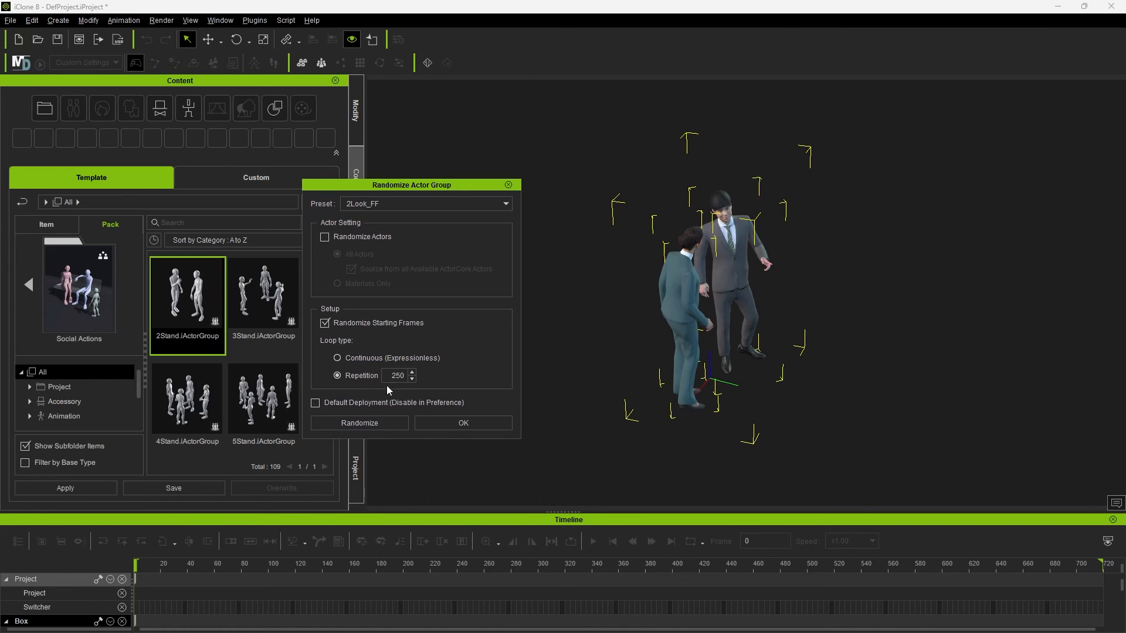
click(359, 423)
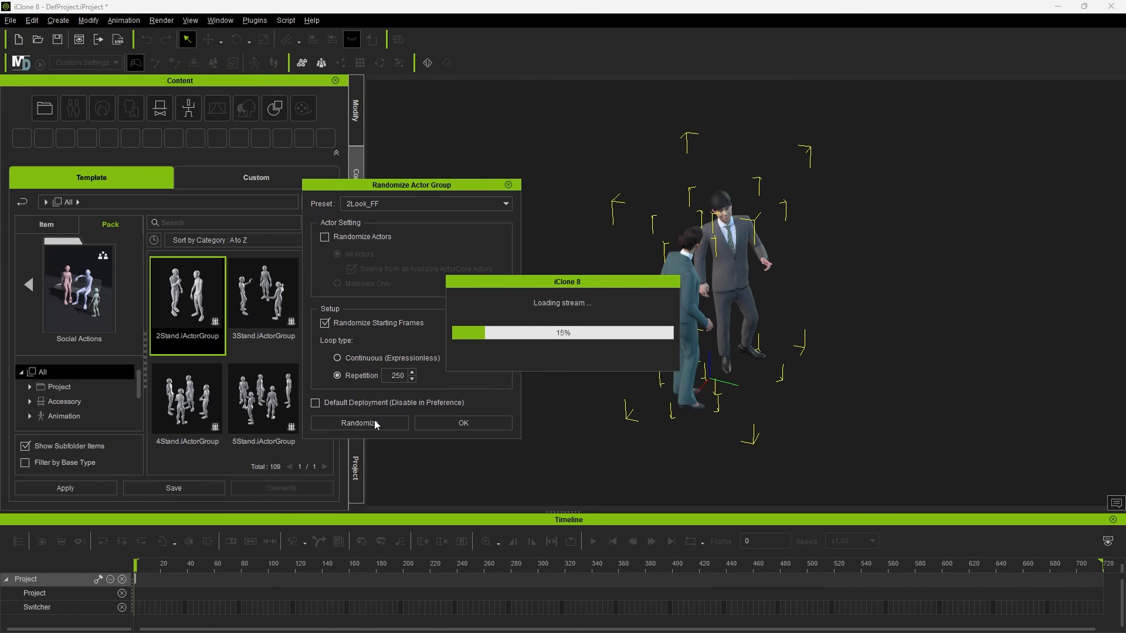
click(324, 237)
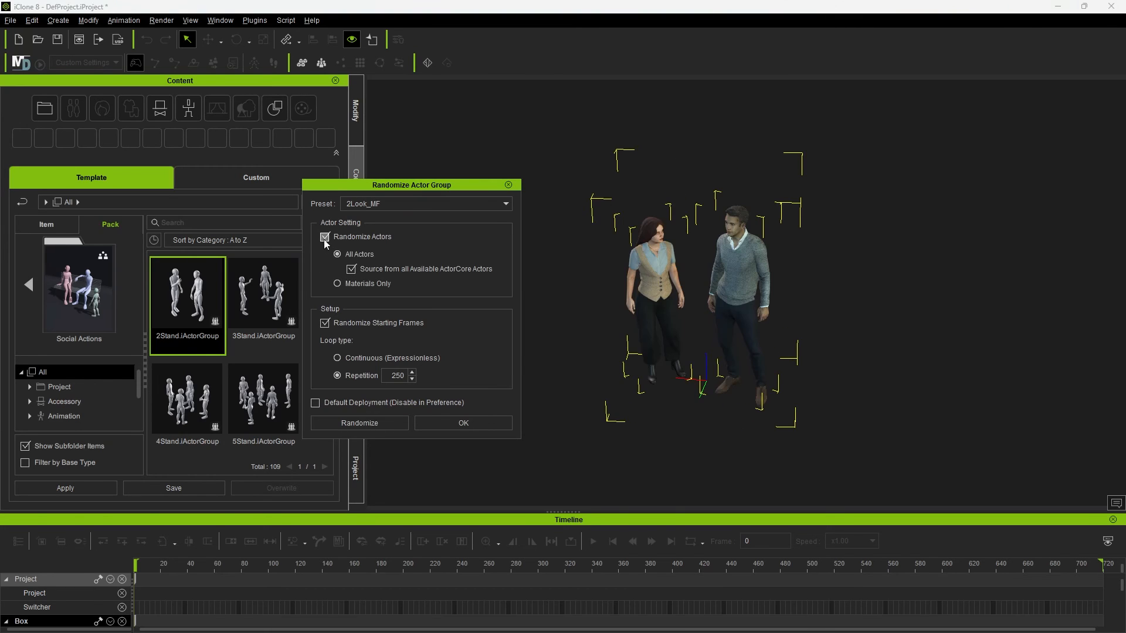
click(325, 236)
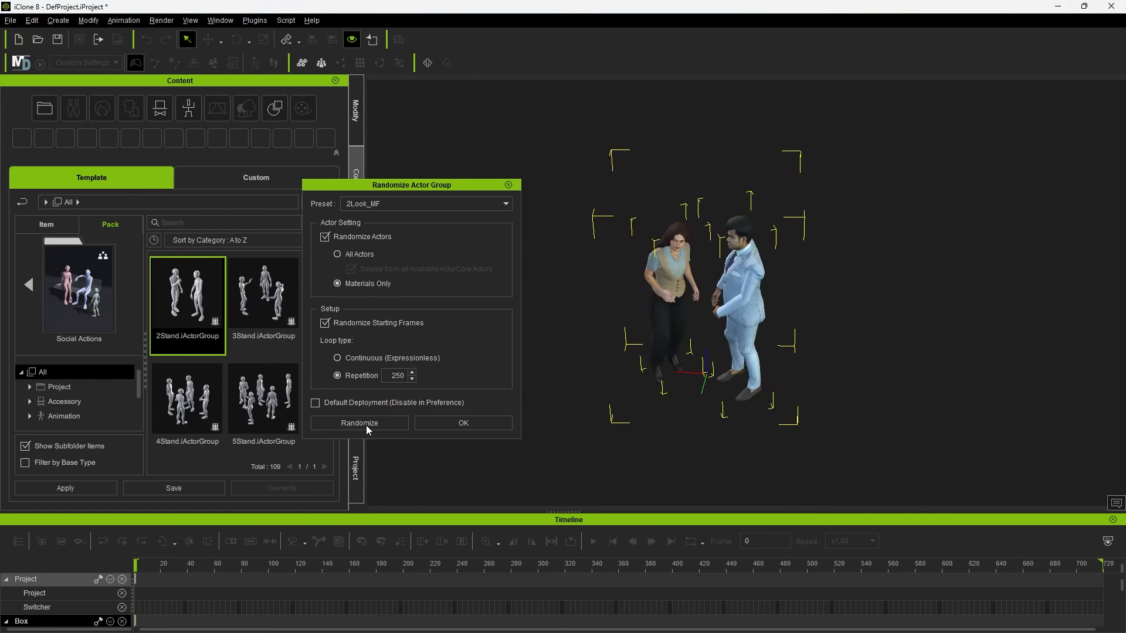
click(359, 423)
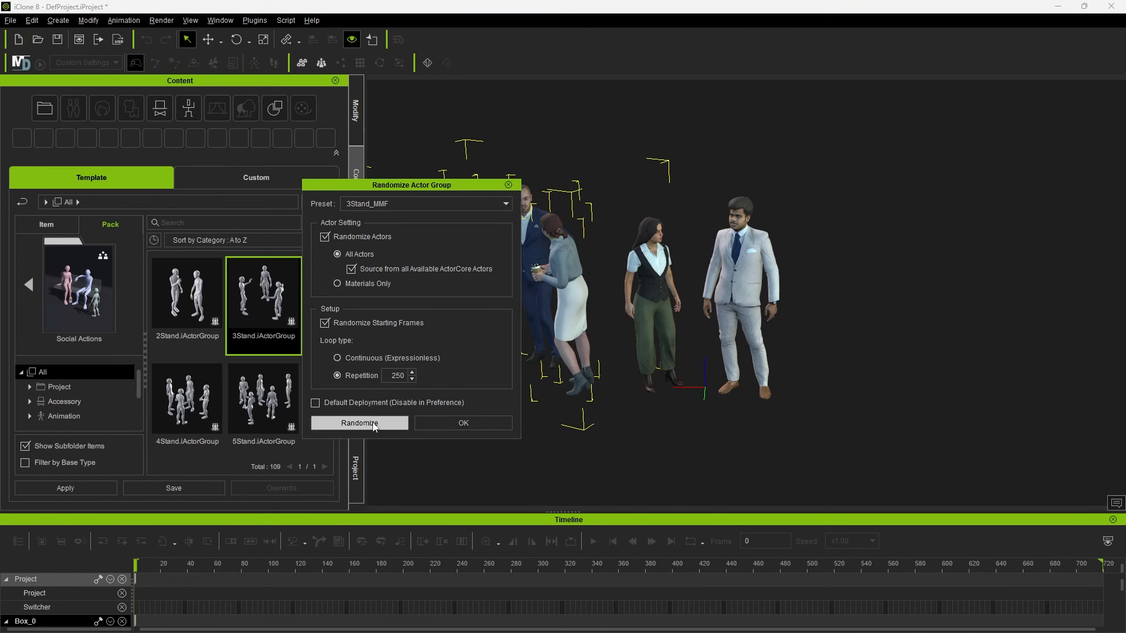
Randomize the three-person standing group's actors and outfits, then close the dialog.
click(358, 422)
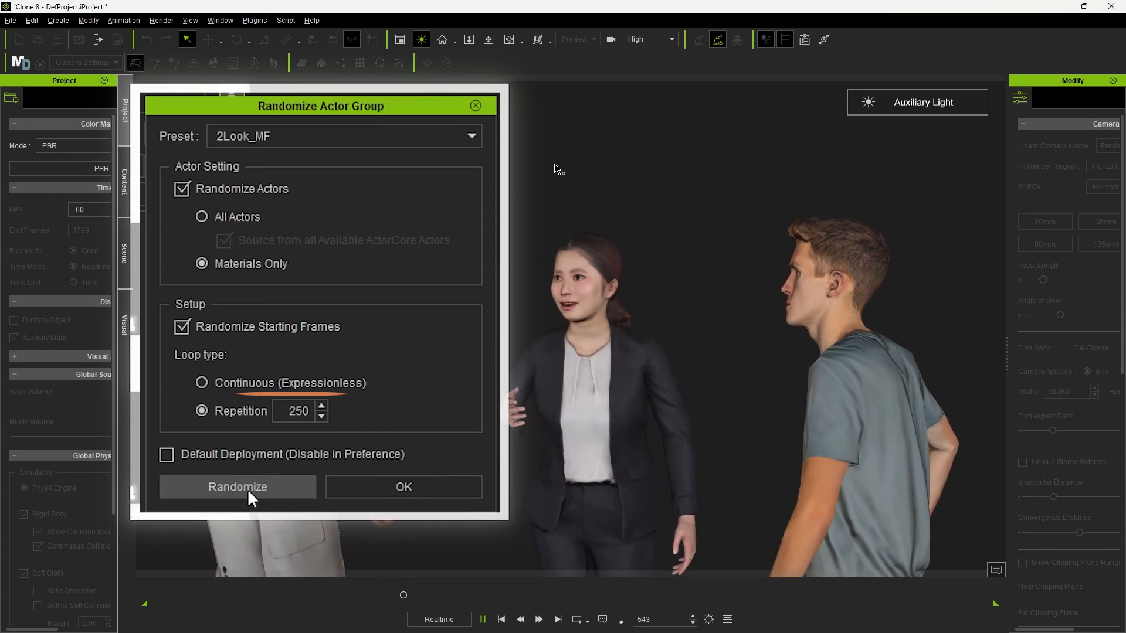
click(237, 487)
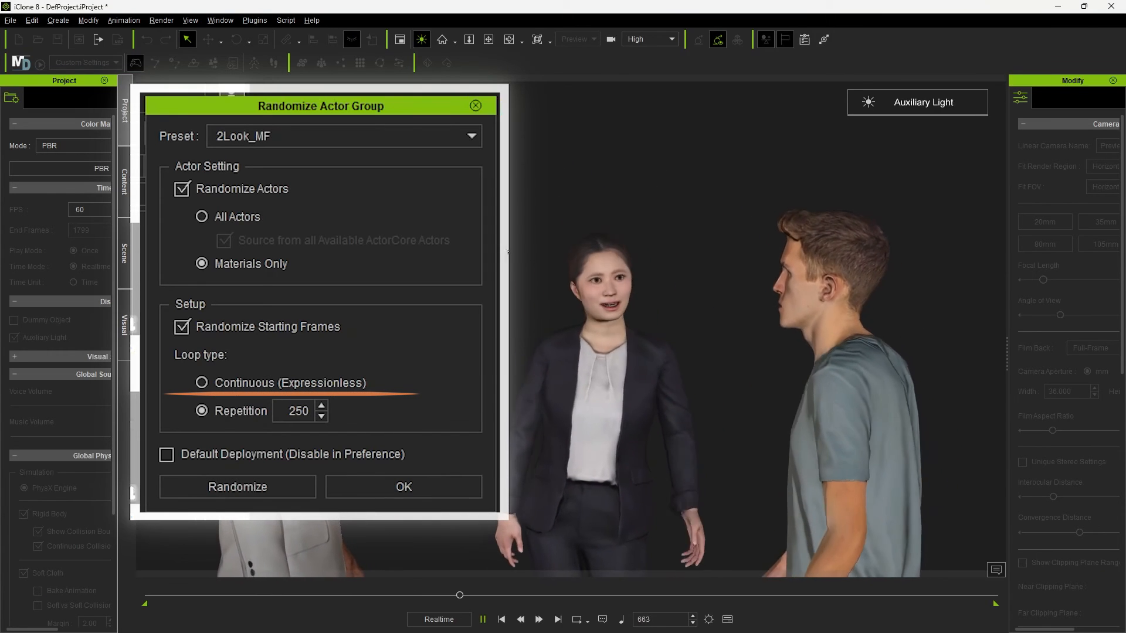
click(403, 486)
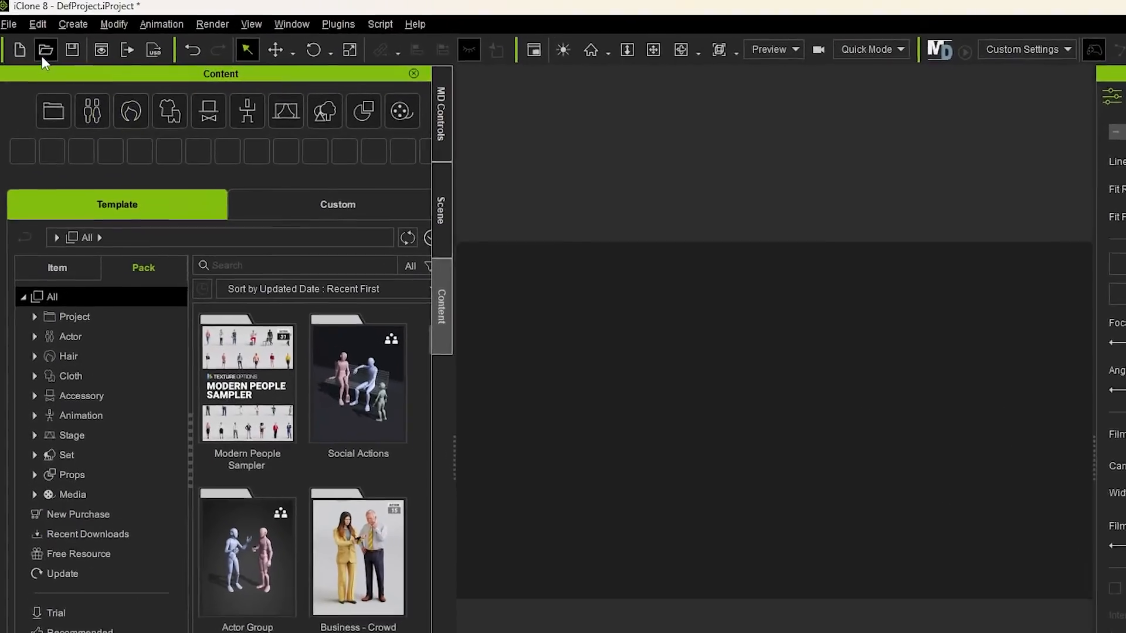
Start Generate Crowd from Create > Scatter with Spawn Region set to Pick Object.
click(73, 23)
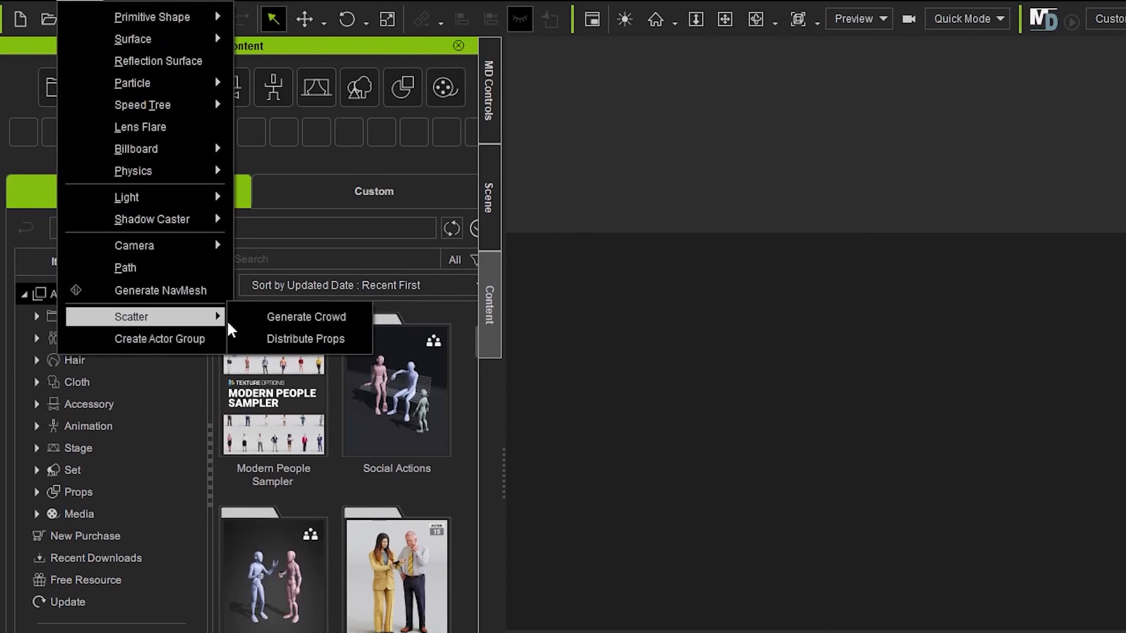
click(307, 317)
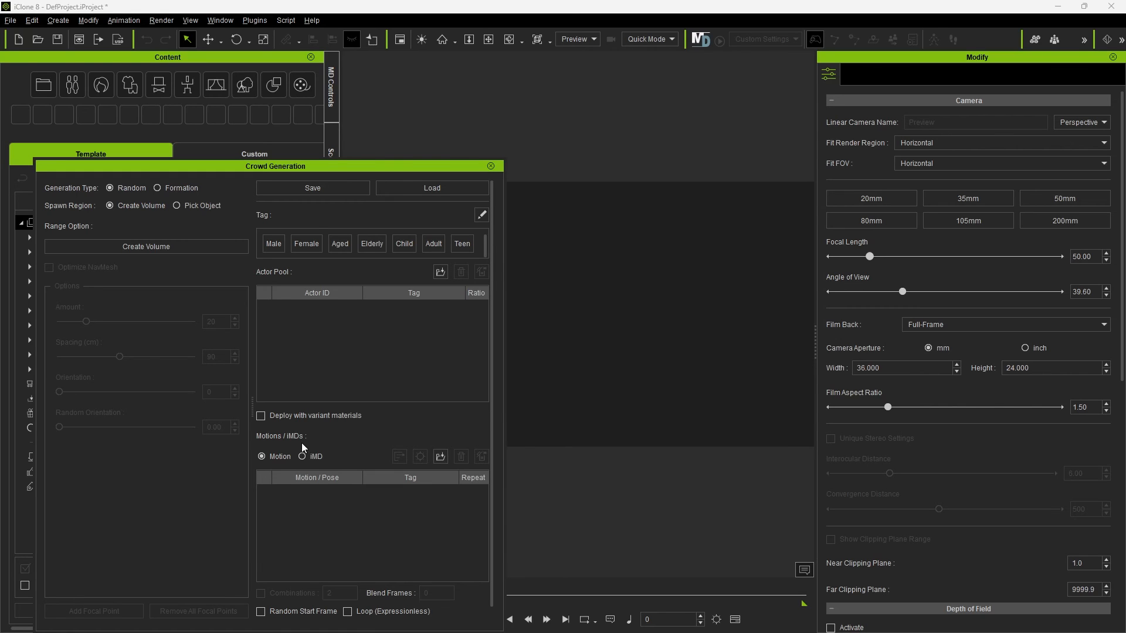
mouse_move(151, 263)
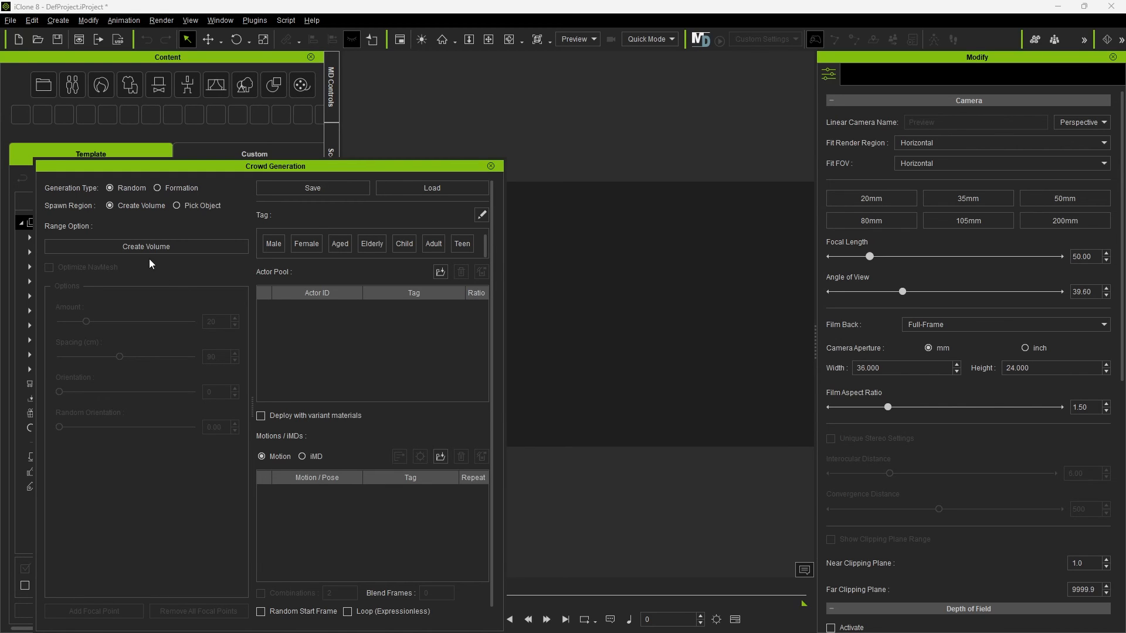
click(146, 247)
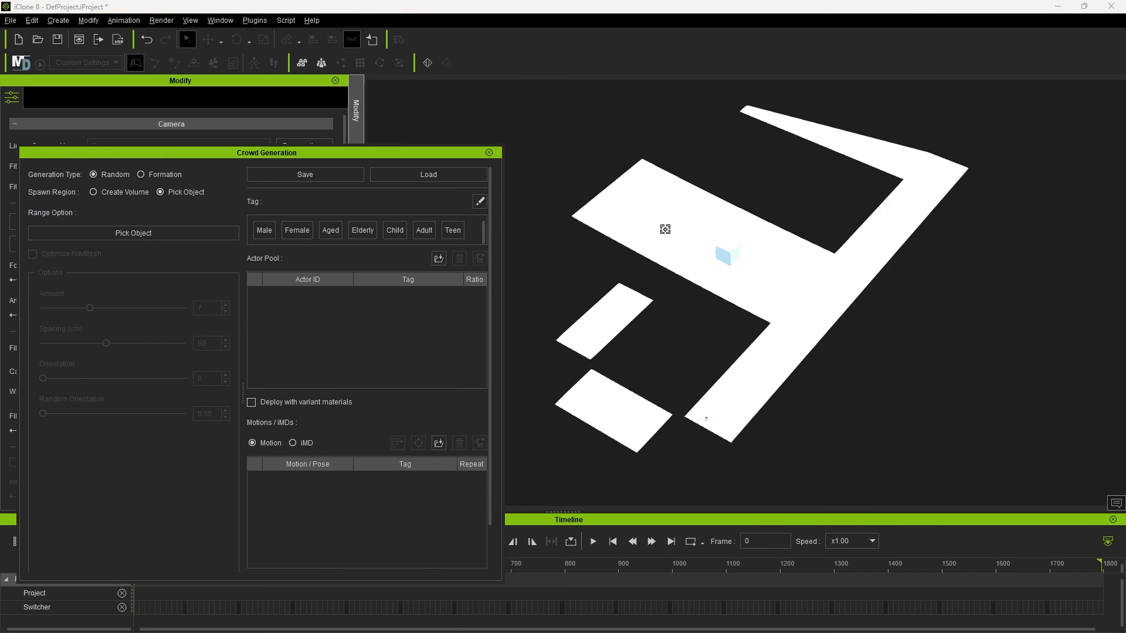
Generate 23 crowd spawn points spaced 69 cm apart on the walkway planes, reshuffling once.
drag(90, 329, 108, 329)
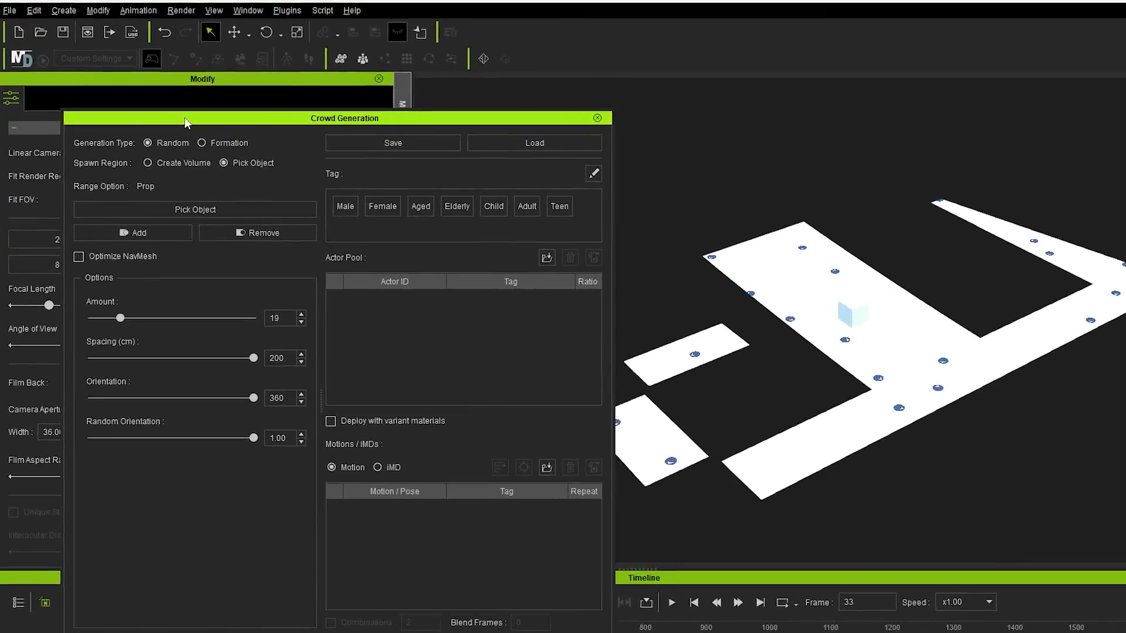
drag(121, 318, 223, 358)
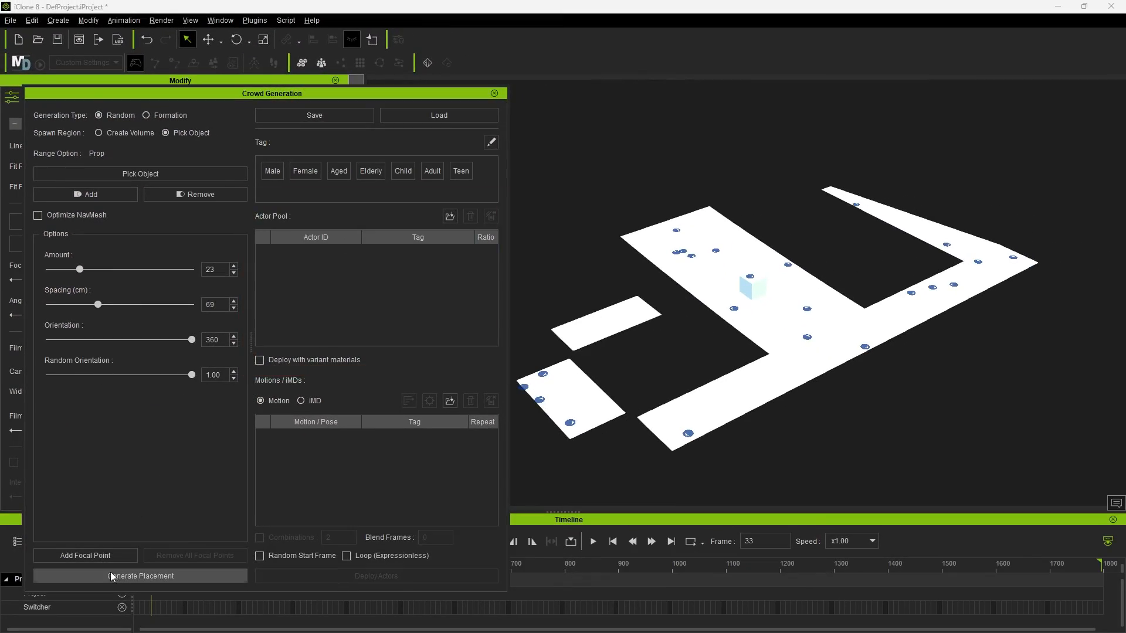
click(140, 576)
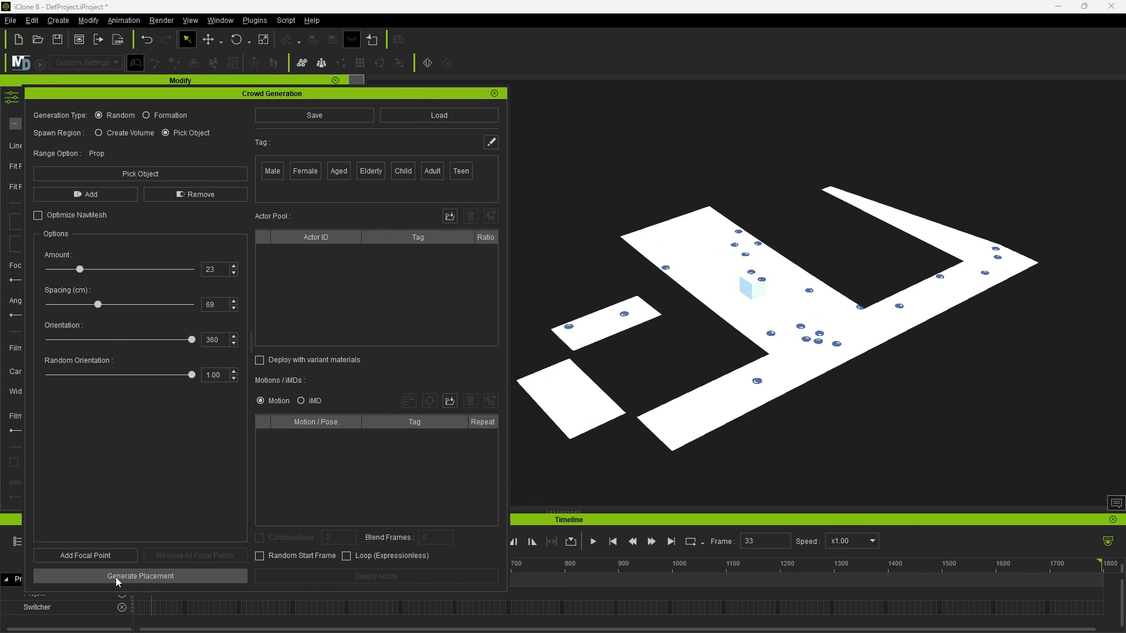
click(140, 576)
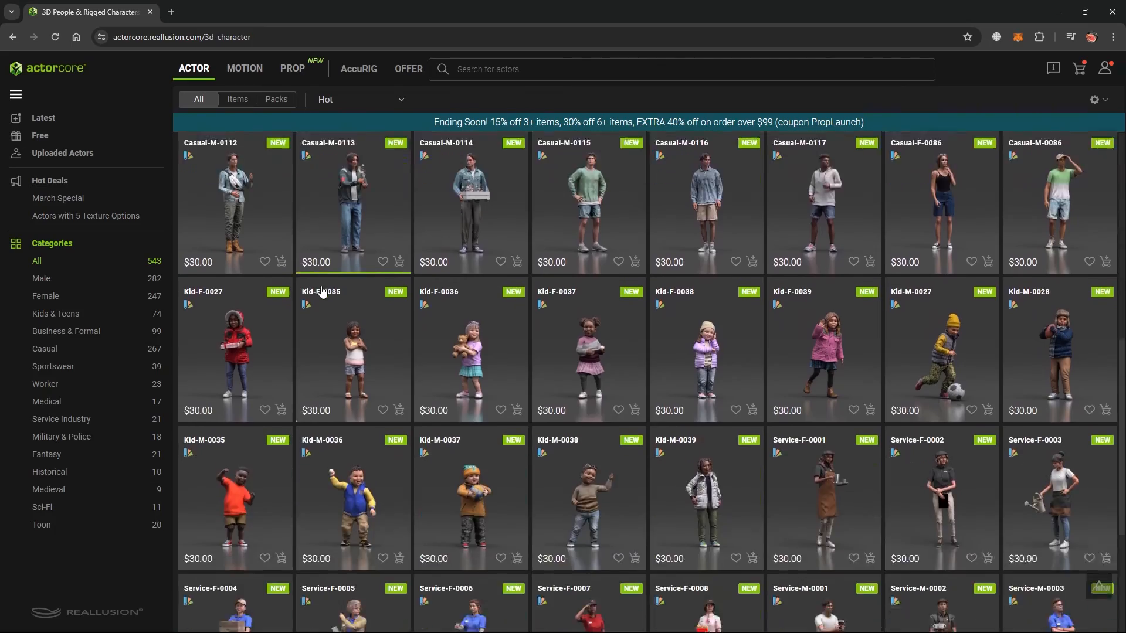
Filter the ActorCore catalogue to actor packs and view Street People Vol.3.
click(276, 99)
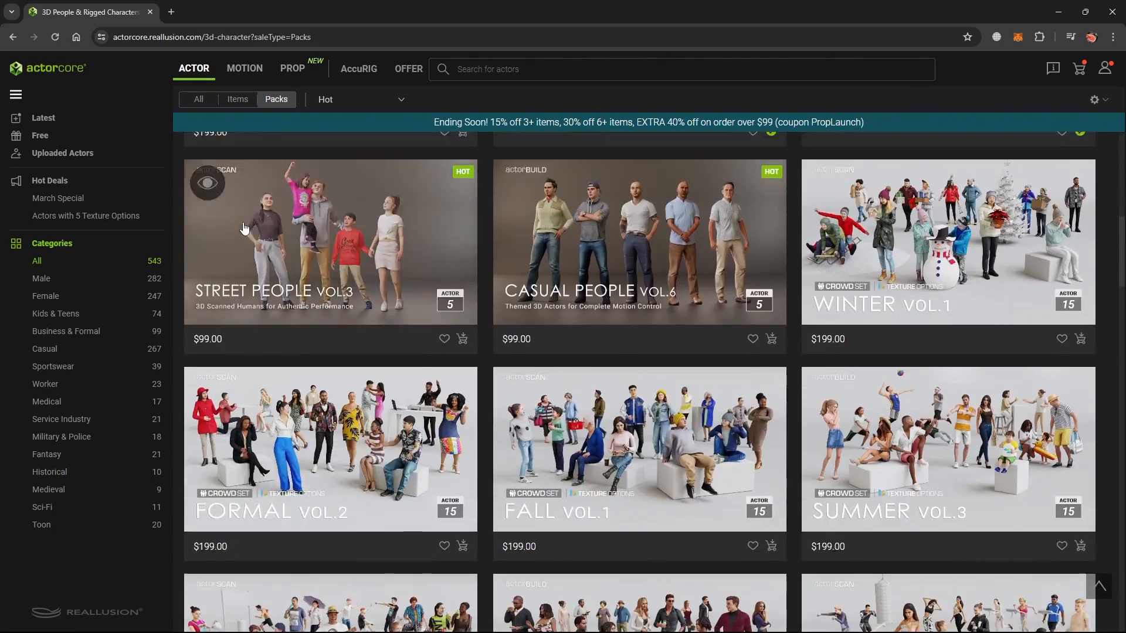
click(244, 68)
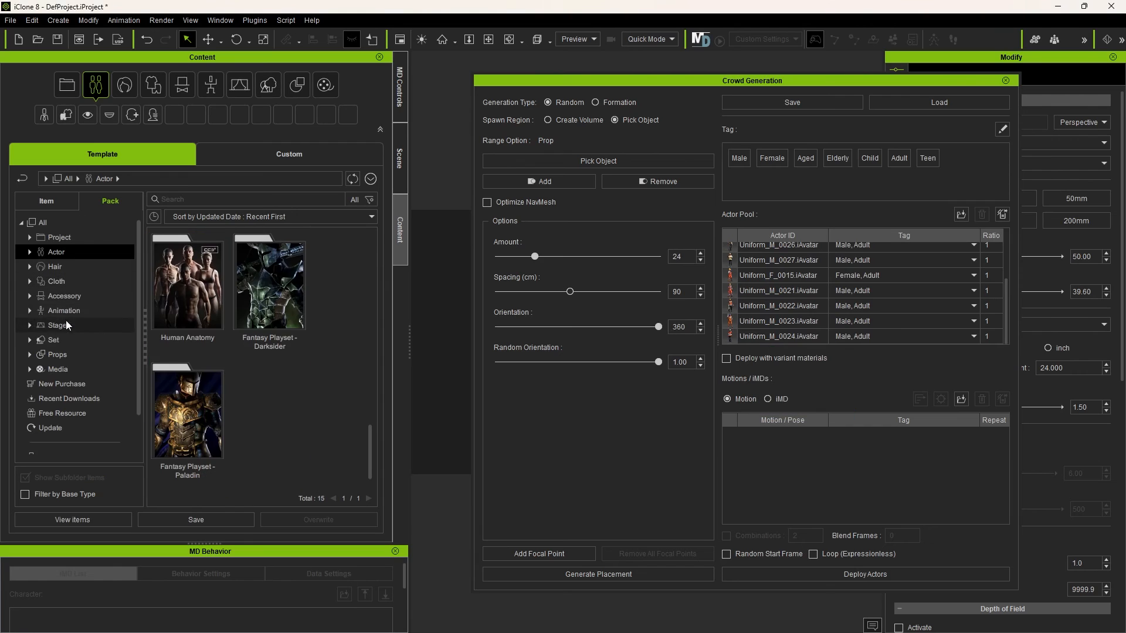
Add construction motions to the crowd pool and generate spawn spots on the floor planes.
click(211, 84)
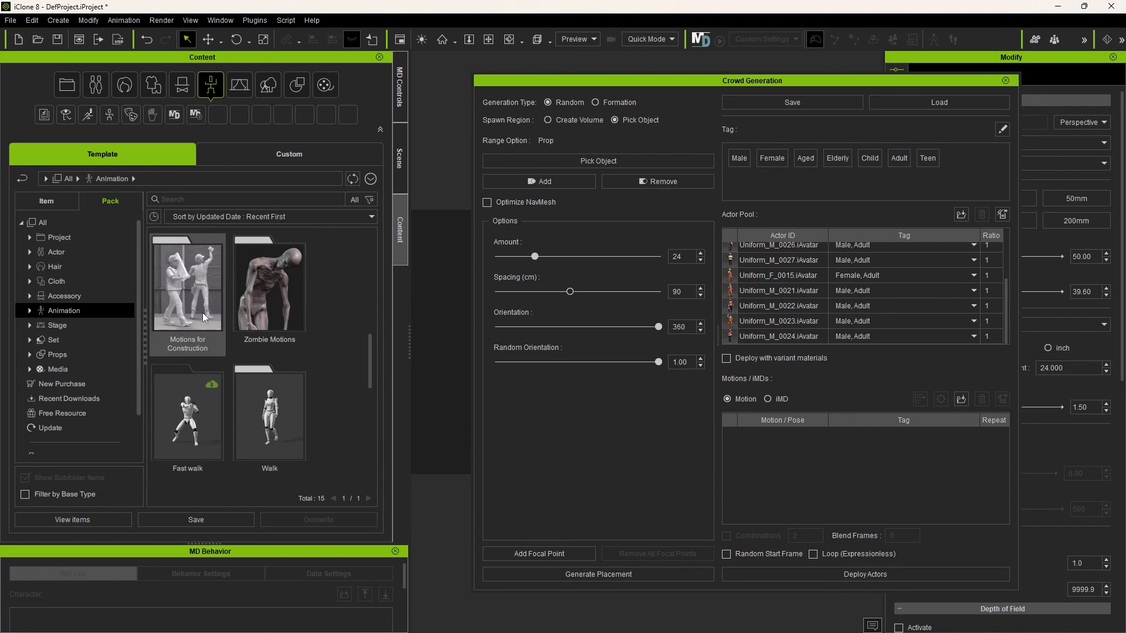
text(sta)
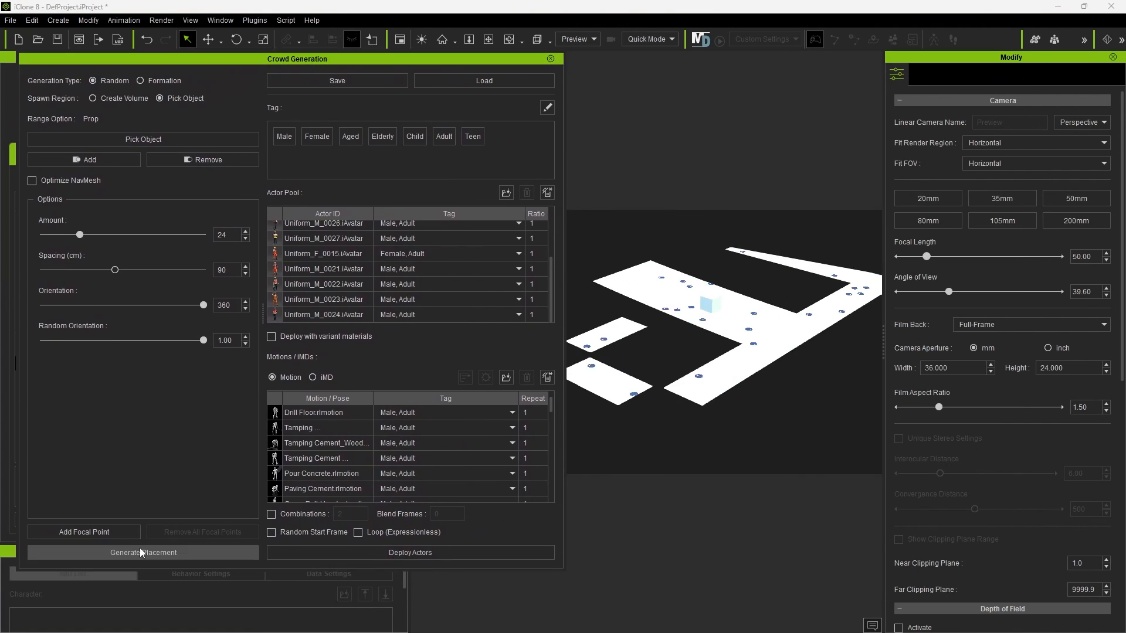
click(142, 553)
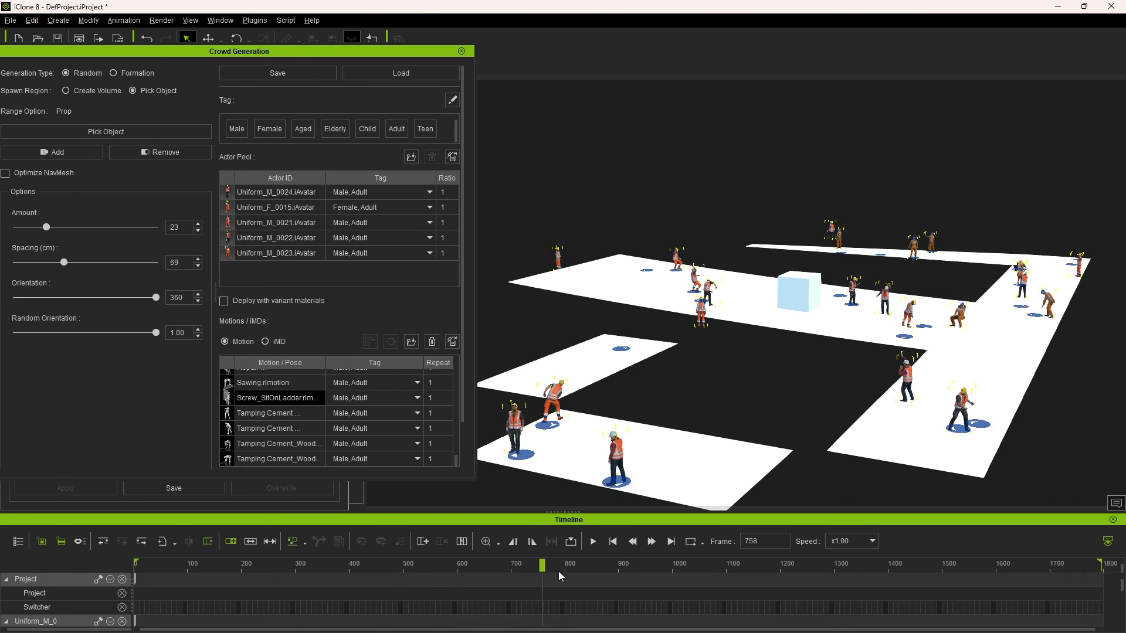
Deploy the construction workers with looping (expressionless) drilling and tamping motions.
drag(544, 567, 796, 567)
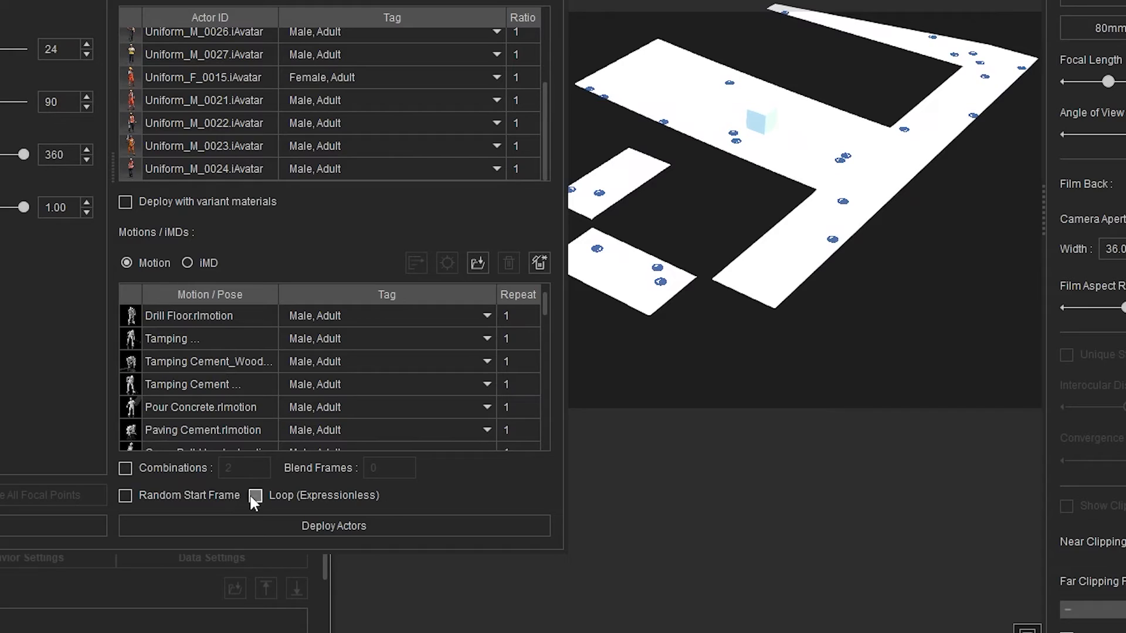
click(255, 495)
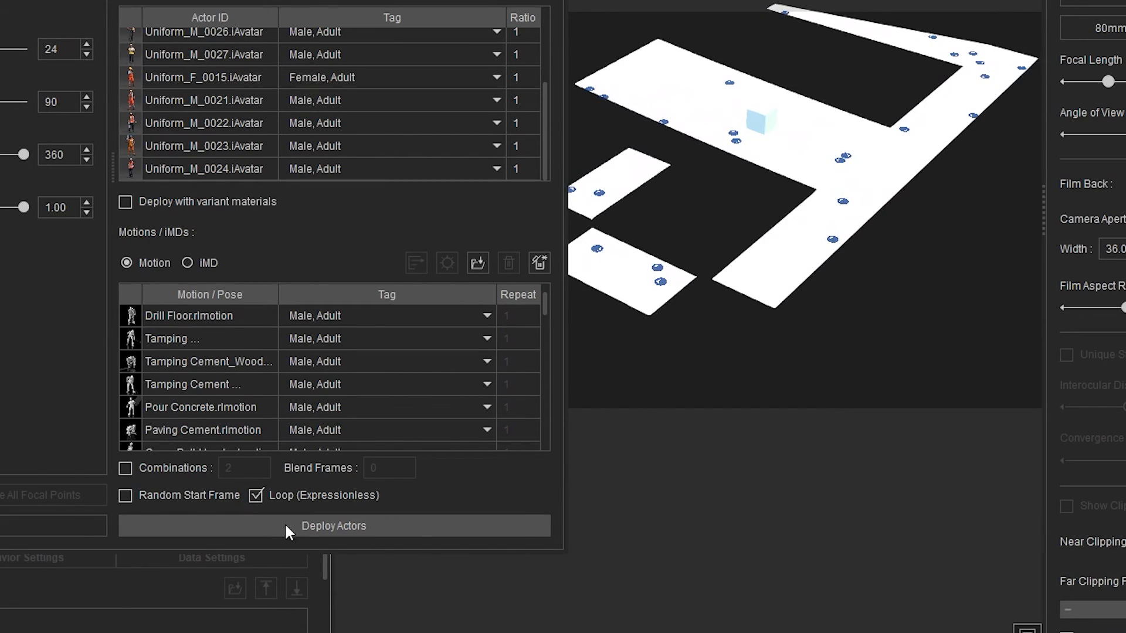
click(333, 525)
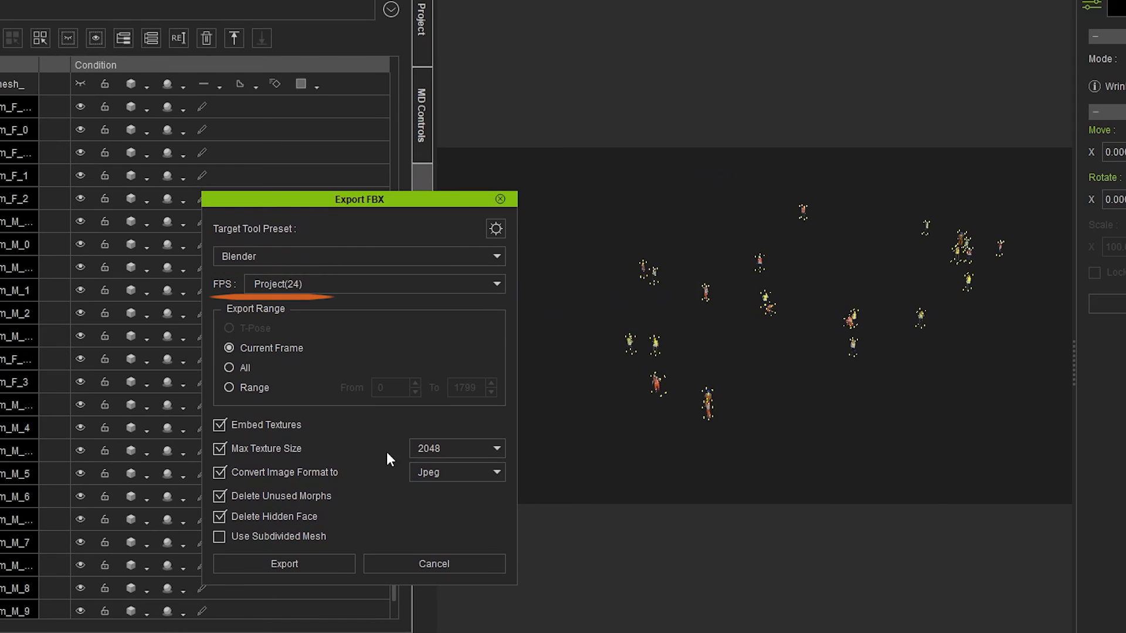
Export the crowd to FBX for Blender over frame range 0–250 with 1024 textures.
click(230, 387)
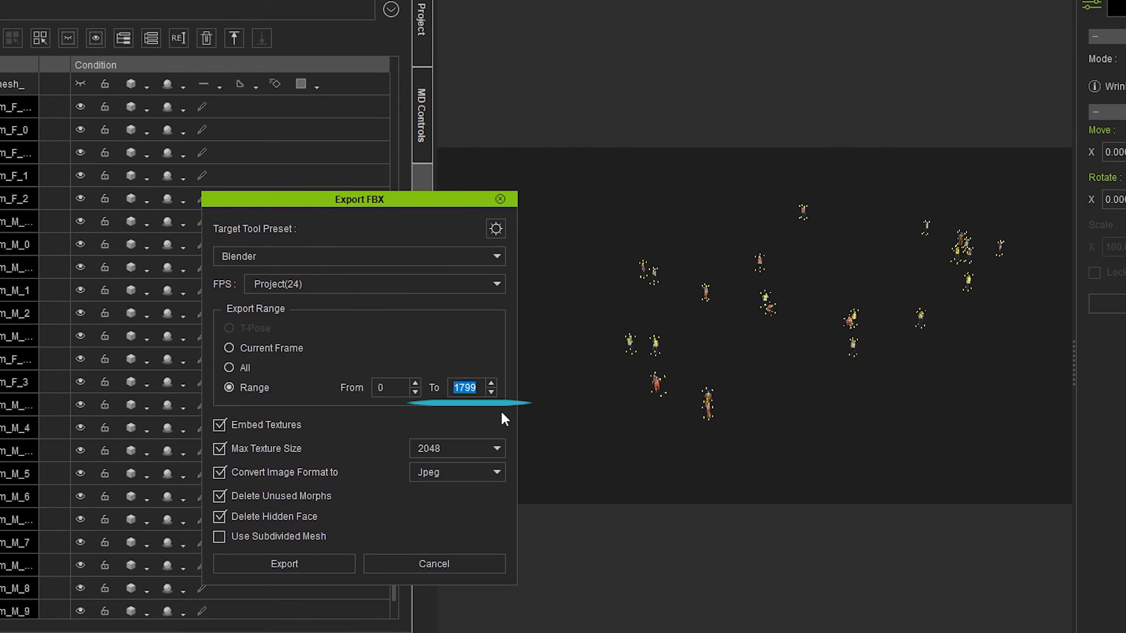
text(250)
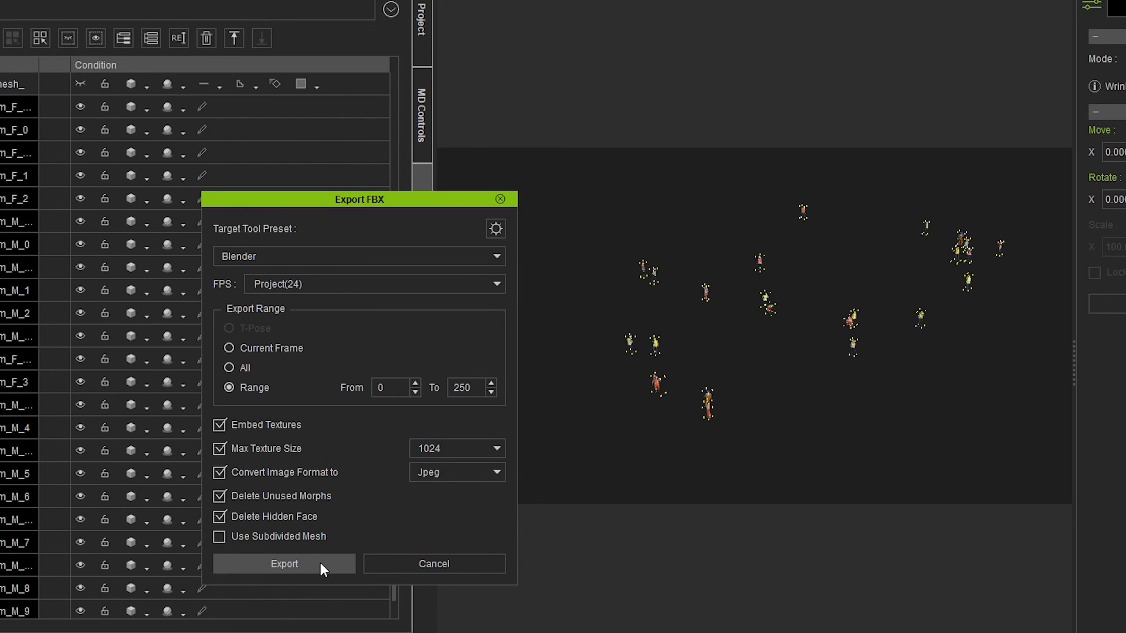
click(284, 564)
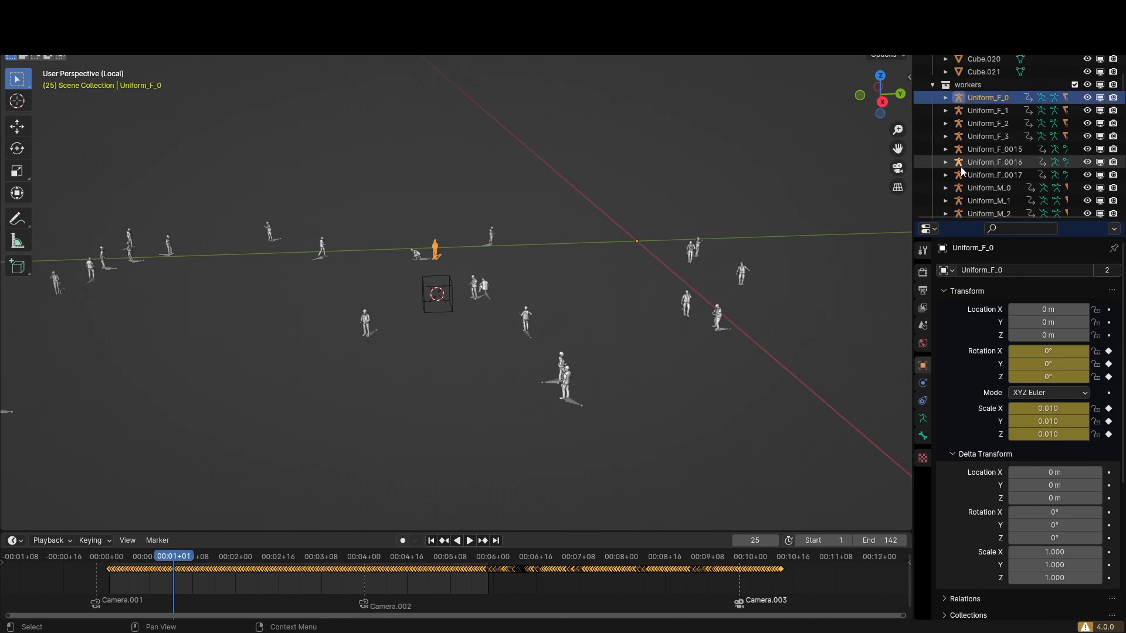
Parent the worker figures to the empty, then import the crowd FBX into the metal city scene.
key(ctrl+p)
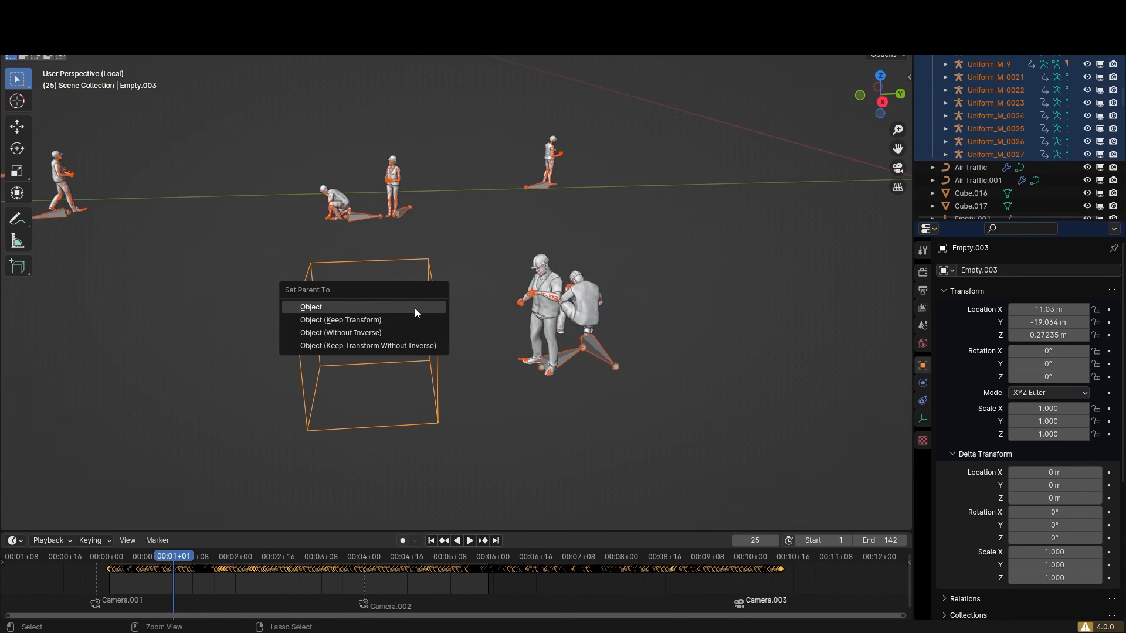
click(311, 307)
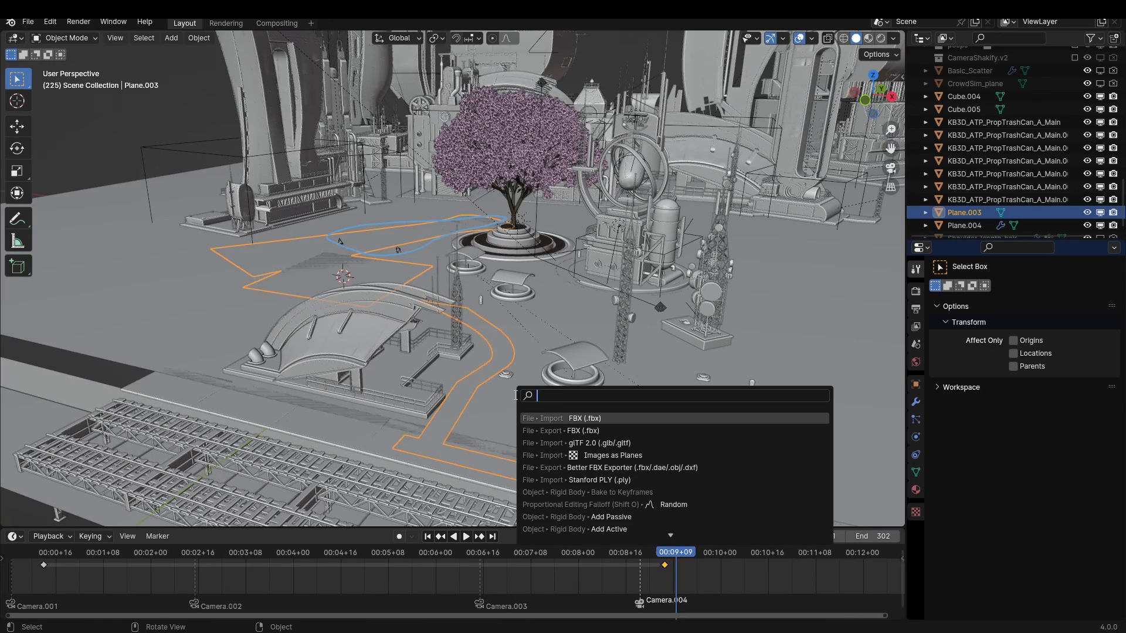
click(582, 430)
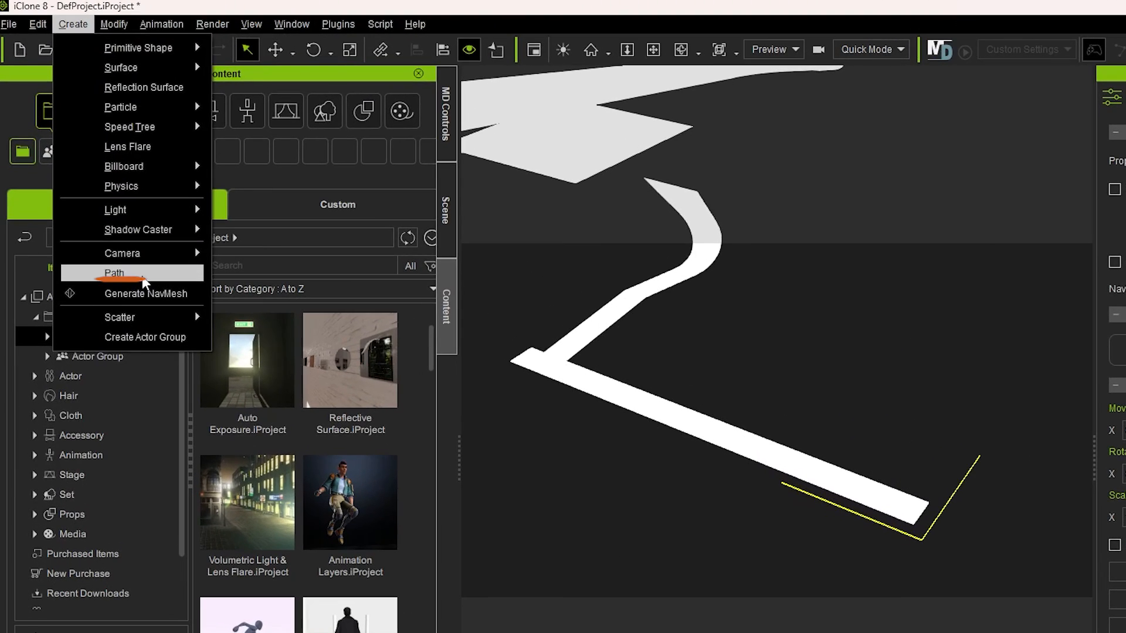
Create a walkway path with Walkway Width 84.
click(115, 273)
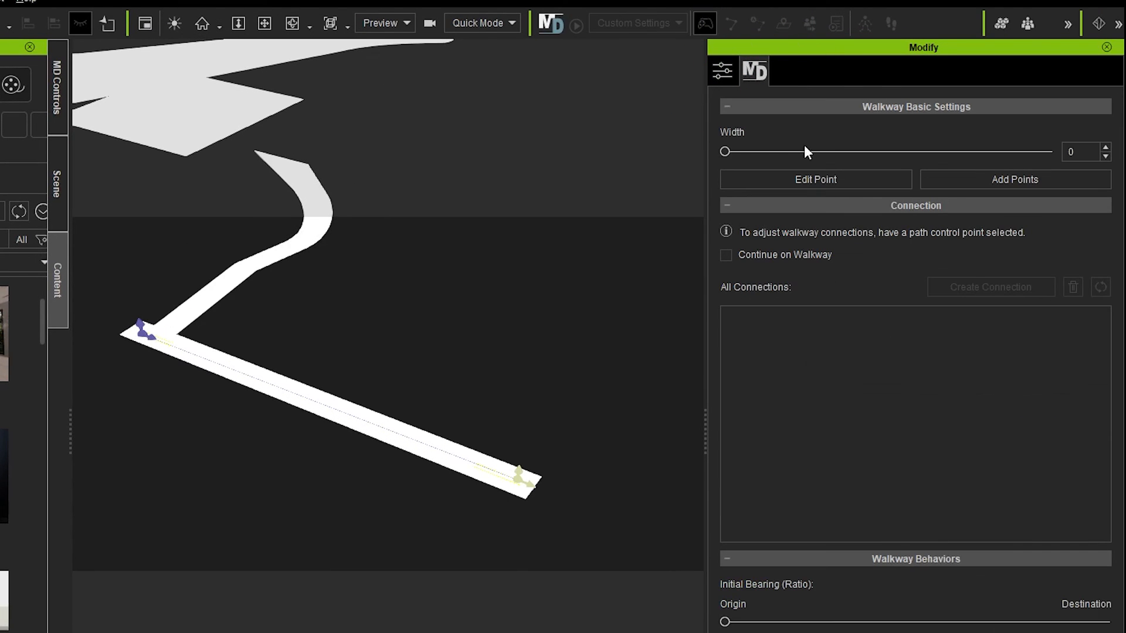
drag(726, 152, 751, 151)
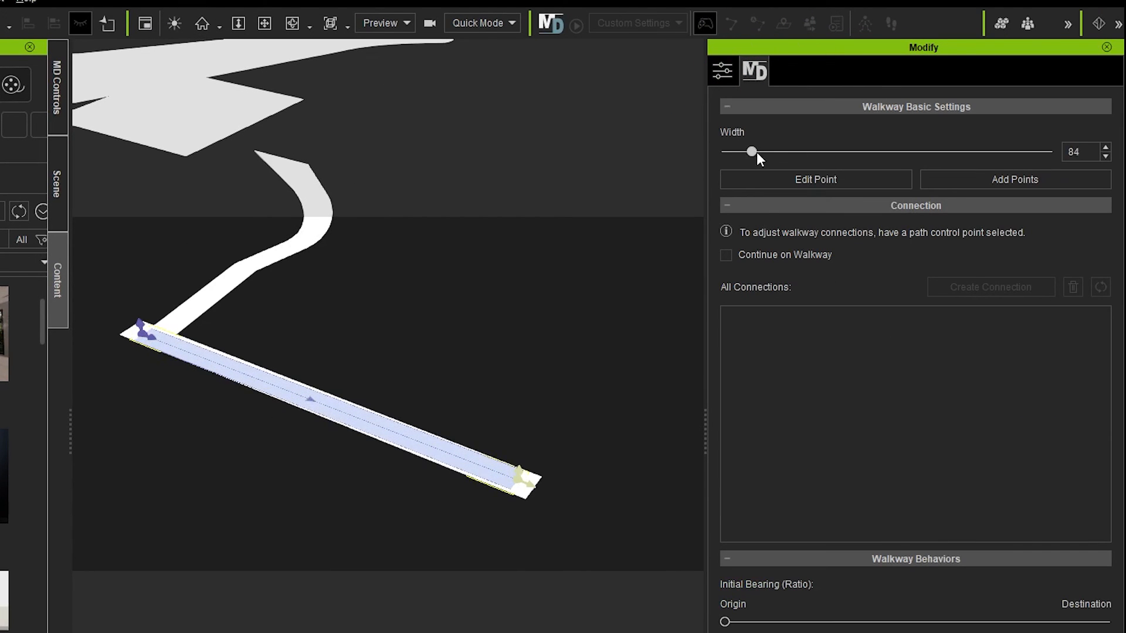
Generate a crowd on the picked path with business actors and walking motions.
click(73, 24)
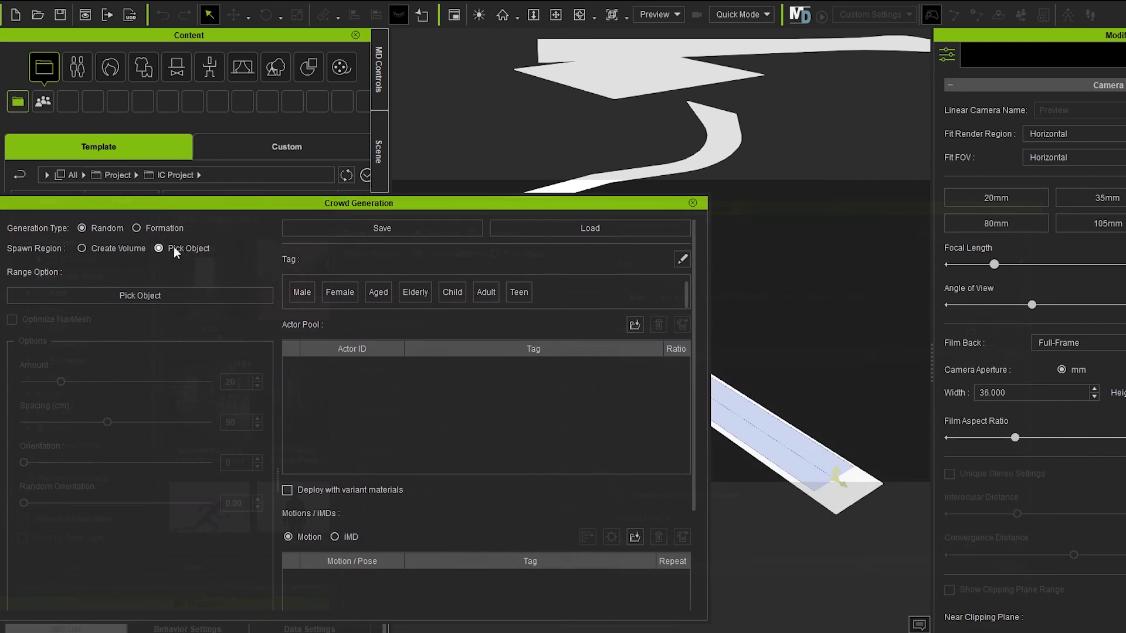
click(160, 247)
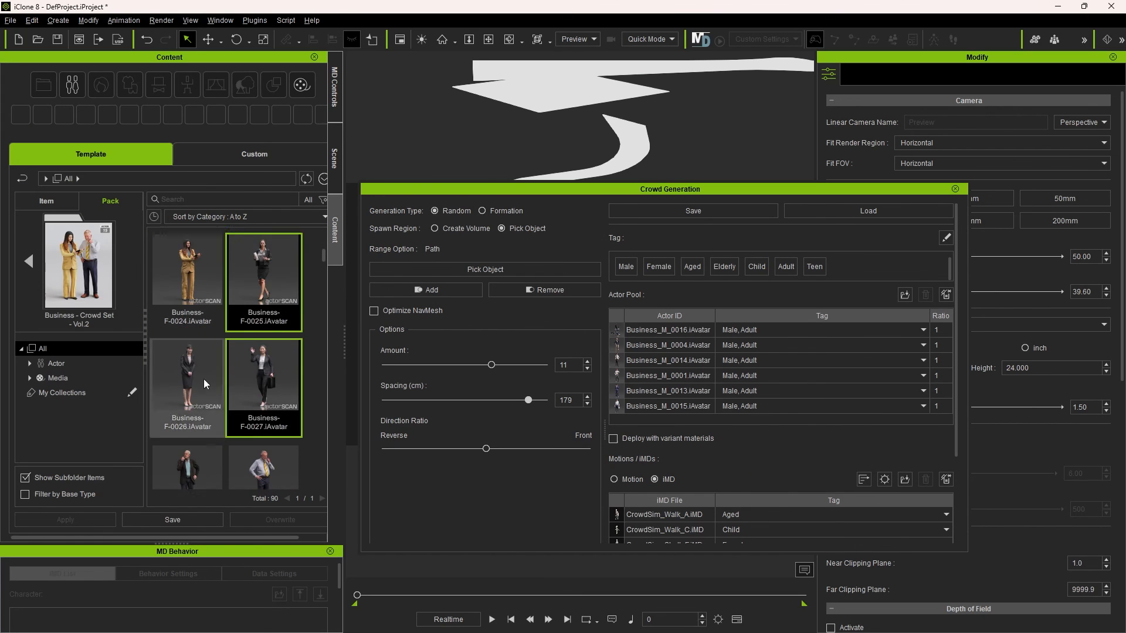
click(288, 458)
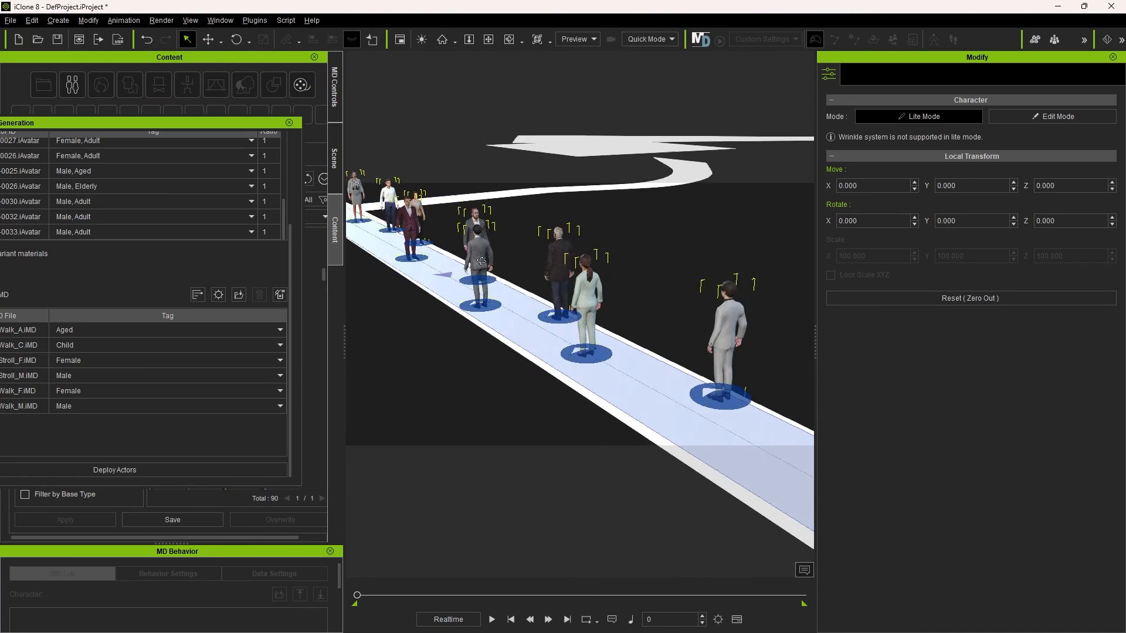
Deploy the business pedestrians onto the walkway and scrub the timeline to watch them walk.
click(492, 619)
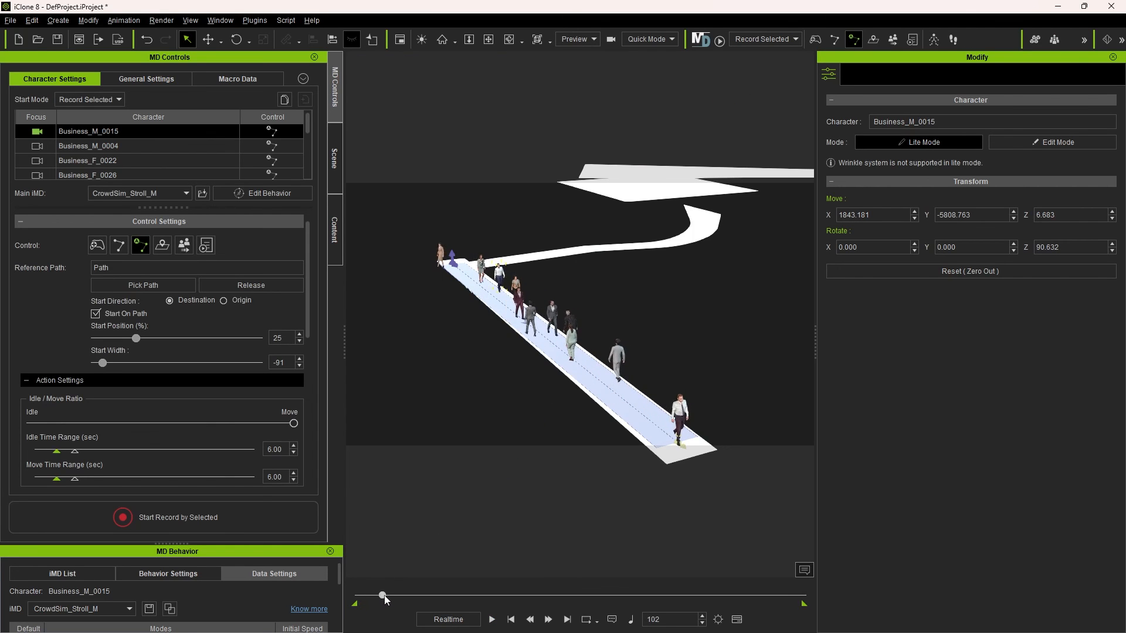
drag(380, 596, 386, 596)
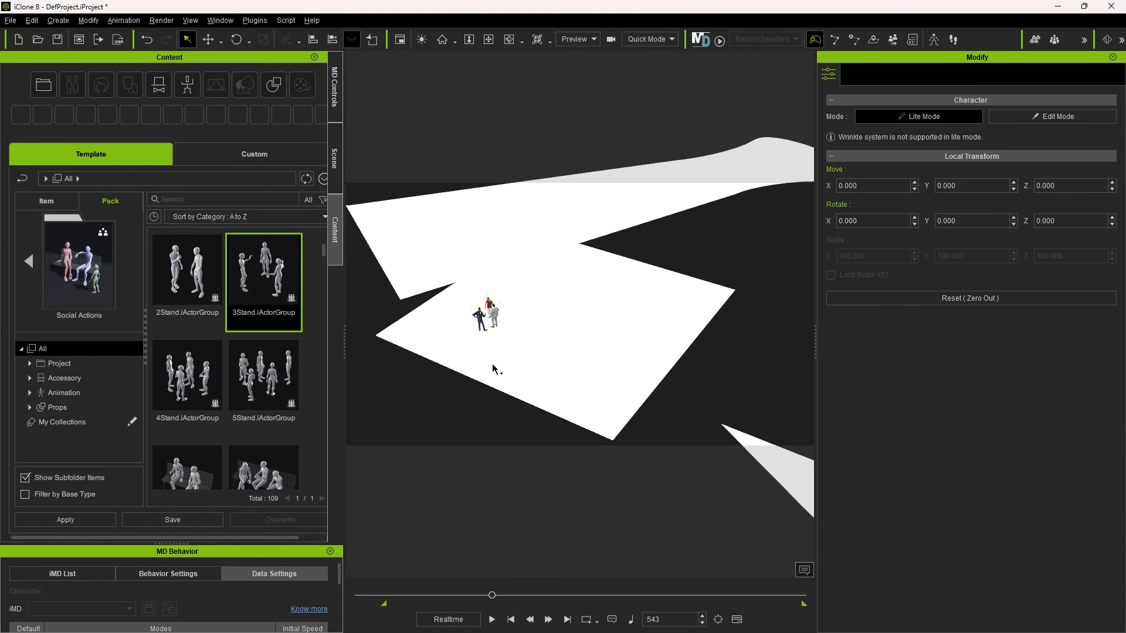
Drop the 3Stand.iActorGroup of three standing actors onto the white floor plane.
click(492, 619)
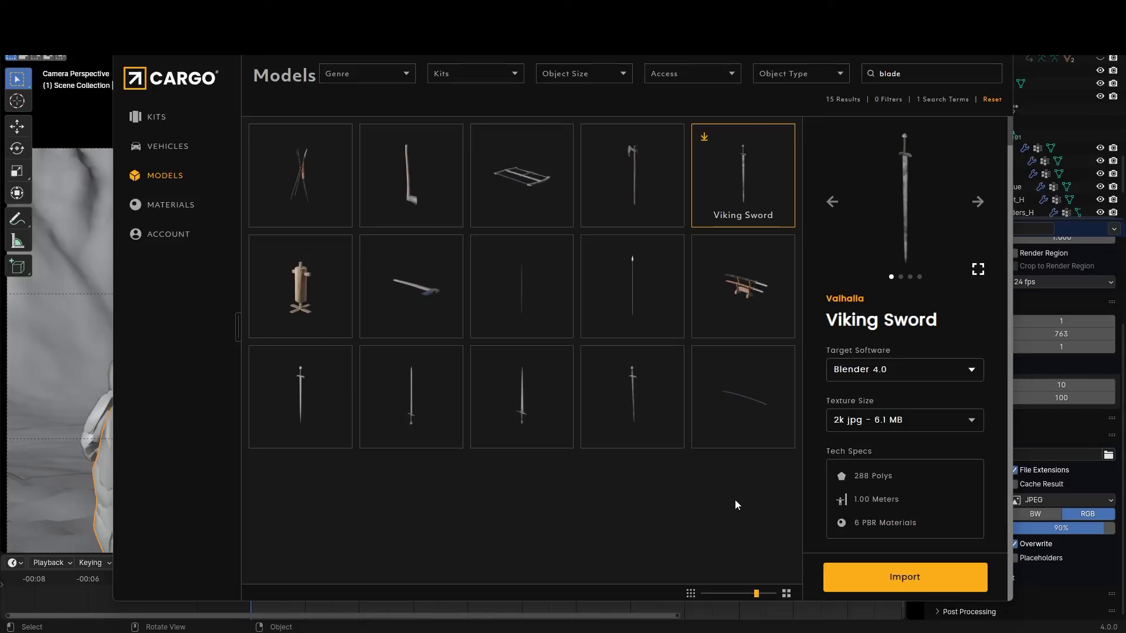
Import the Viking Sword from the Cargo blade search results into the Blender scene.
click(903, 576)
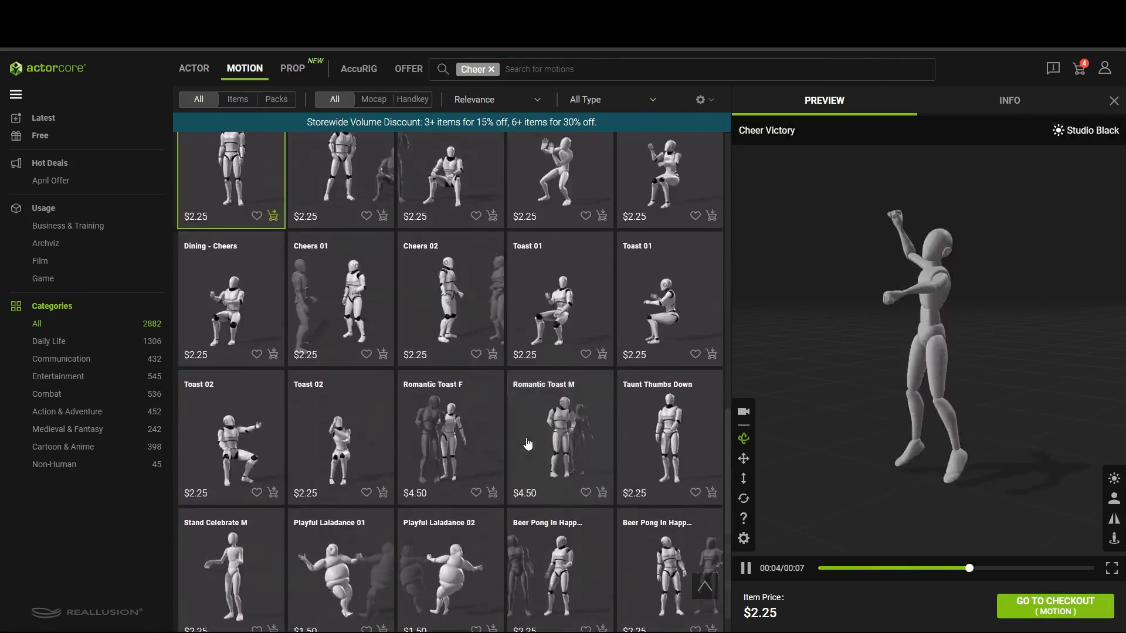
Search ActorCore motions for 'Kneel' to add Pray Kneel Crucifix to the crowd motion list.
text(Kneel)
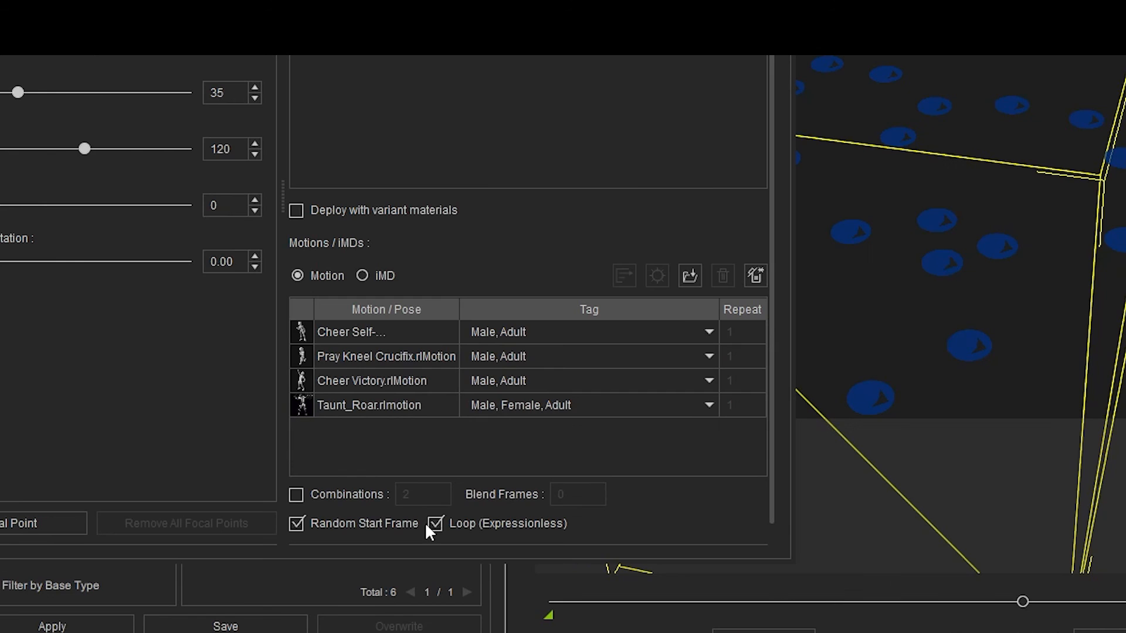
Deploy and export the cheer crowd, then select the CC_Base_Head bone in Blender for the crowd shot.
click(296, 523)
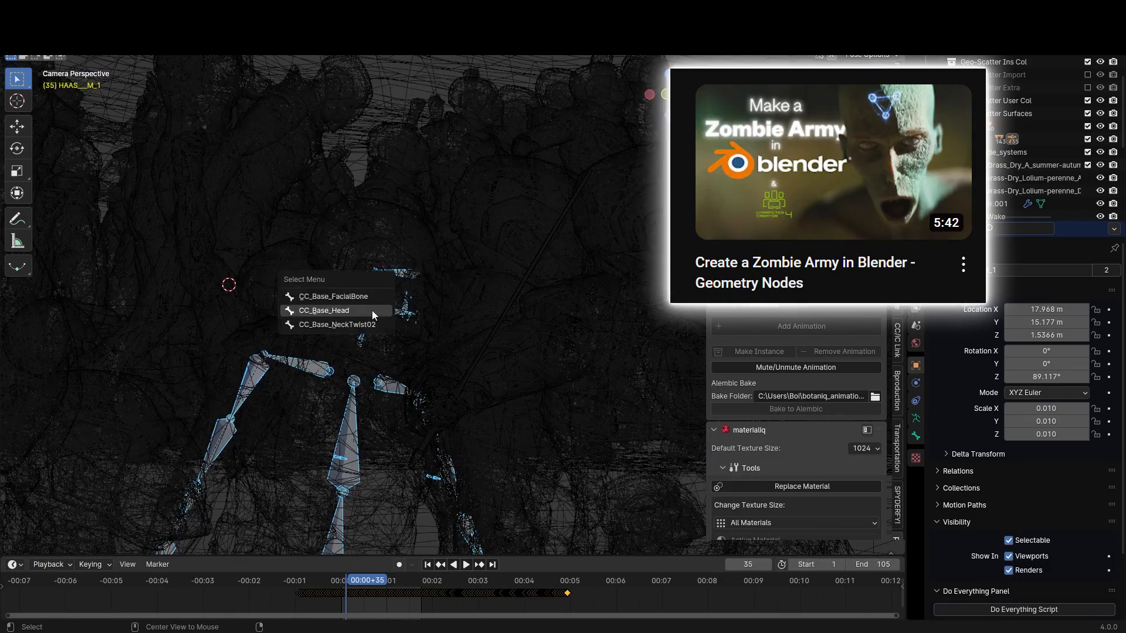
click(465, 564)
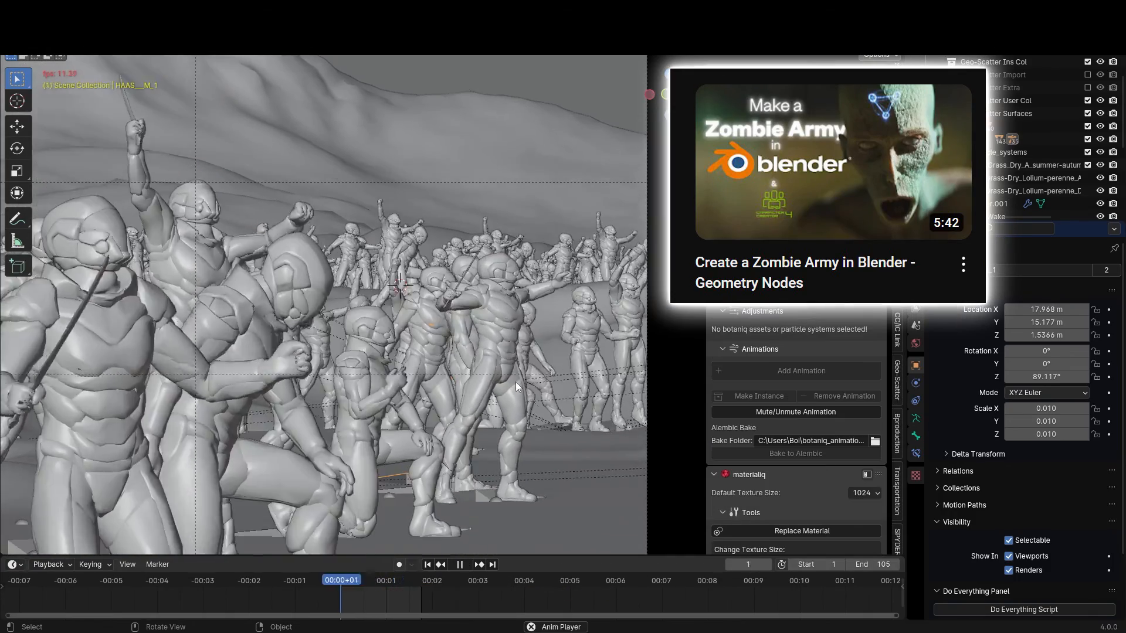